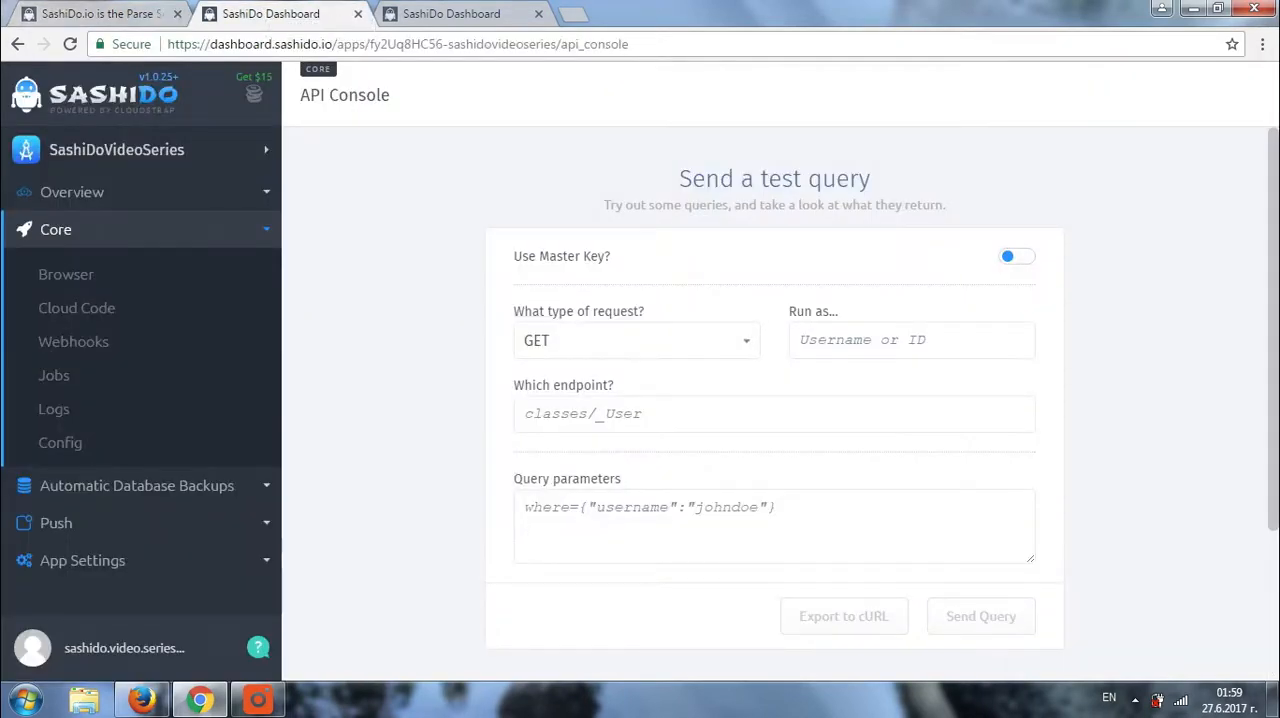
pyautogui.moveTo(596, 244)
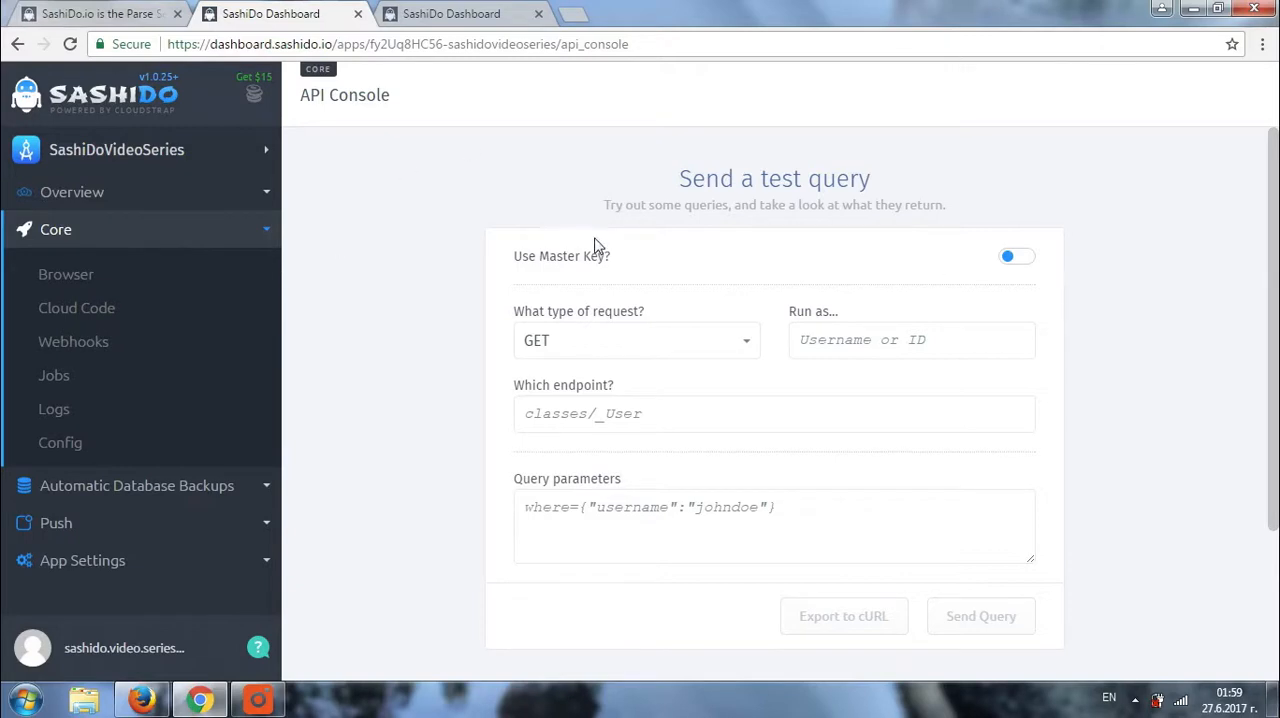
pyautogui.moveTo(452, 252)
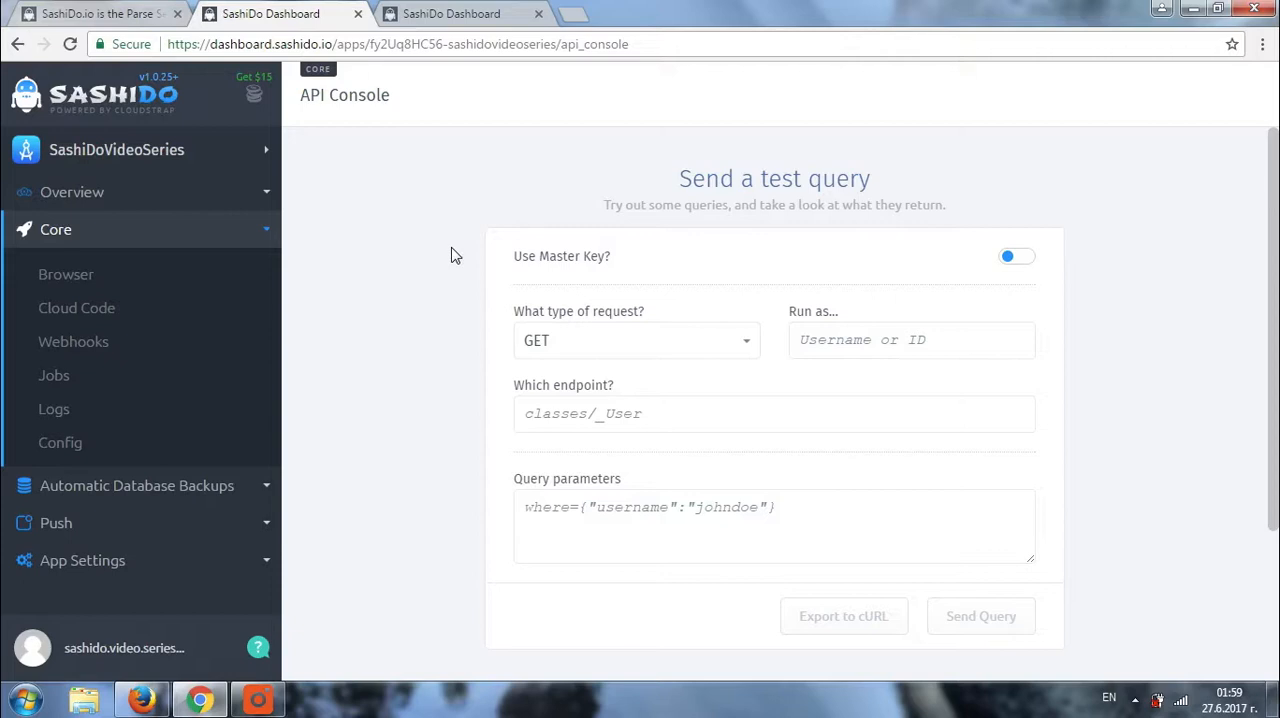
# View the sample hello function in Cloud Code's functions.js file
pyautogui.click(912, 340)
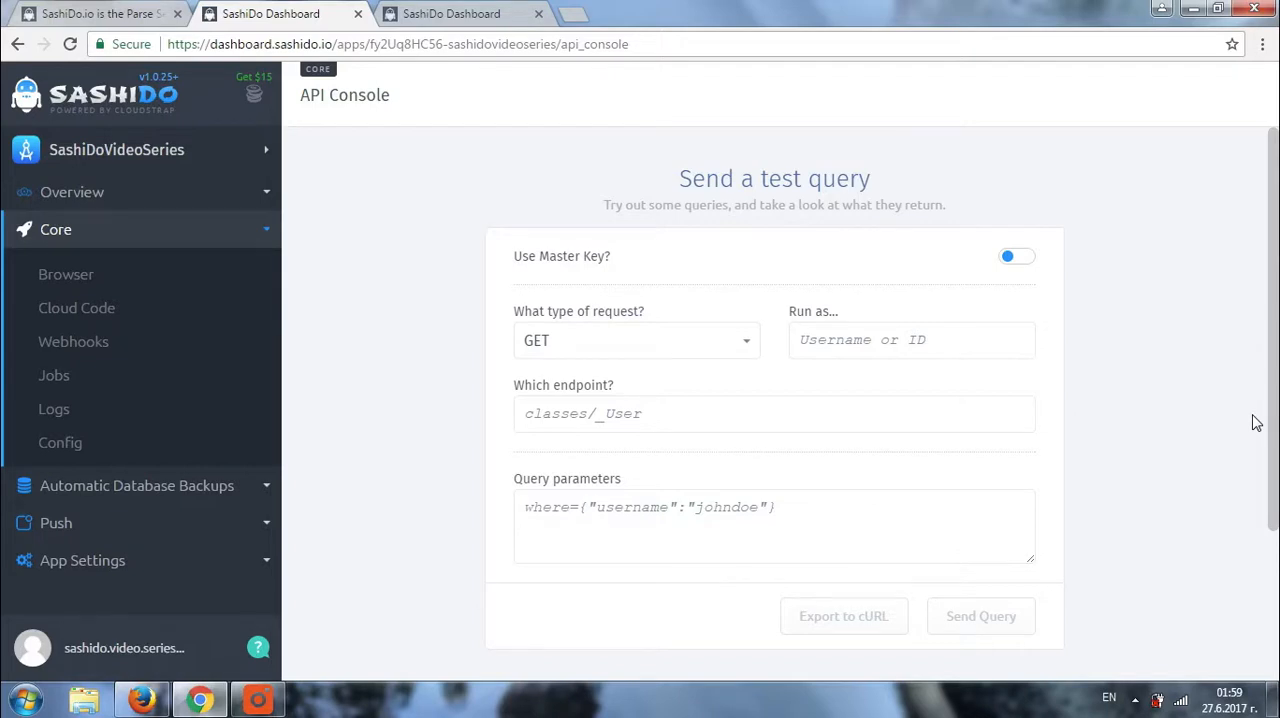
pyautogui.moveTo(644, 308)
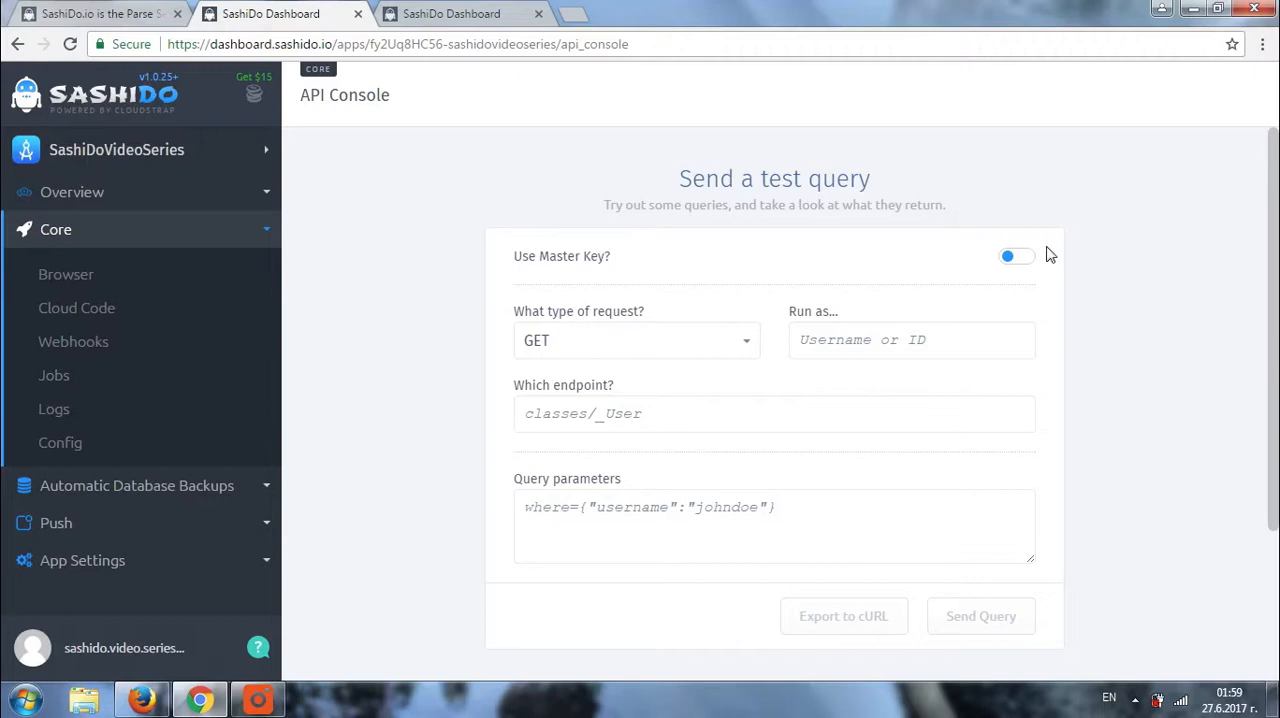
pyautogui.moveTo(1076, 256)
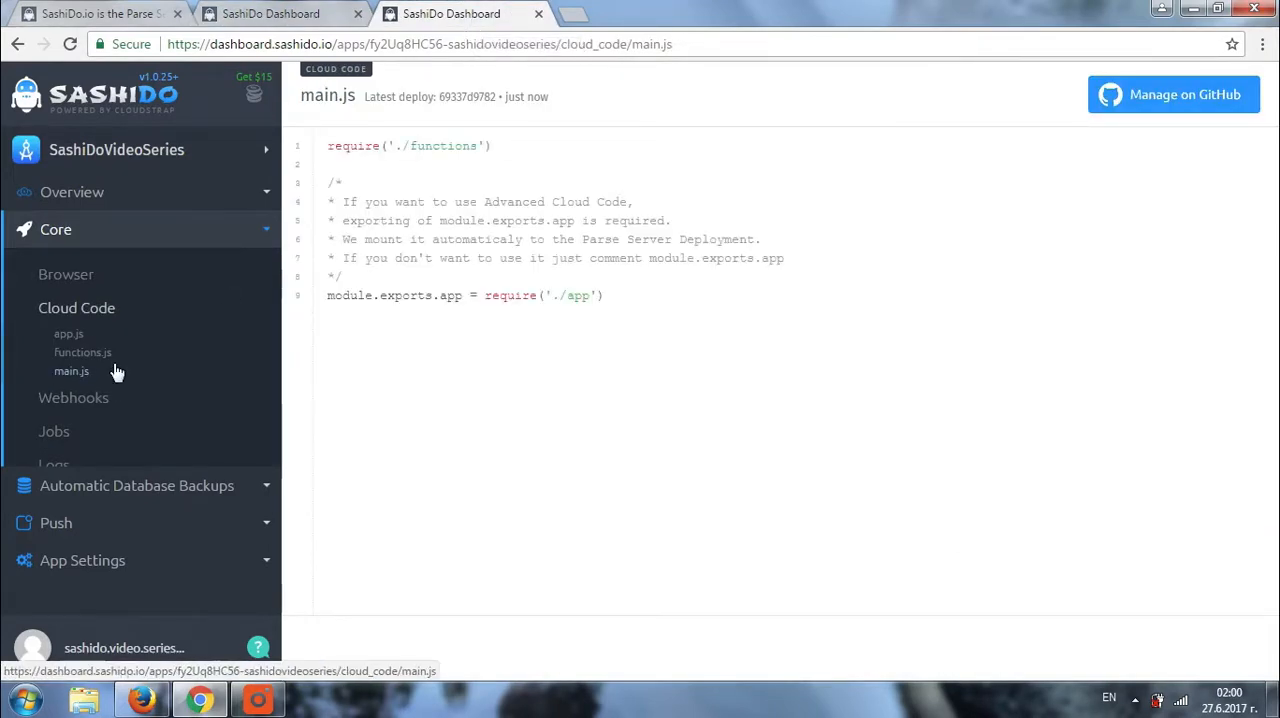
pyautogui.moveTo(84, 352)
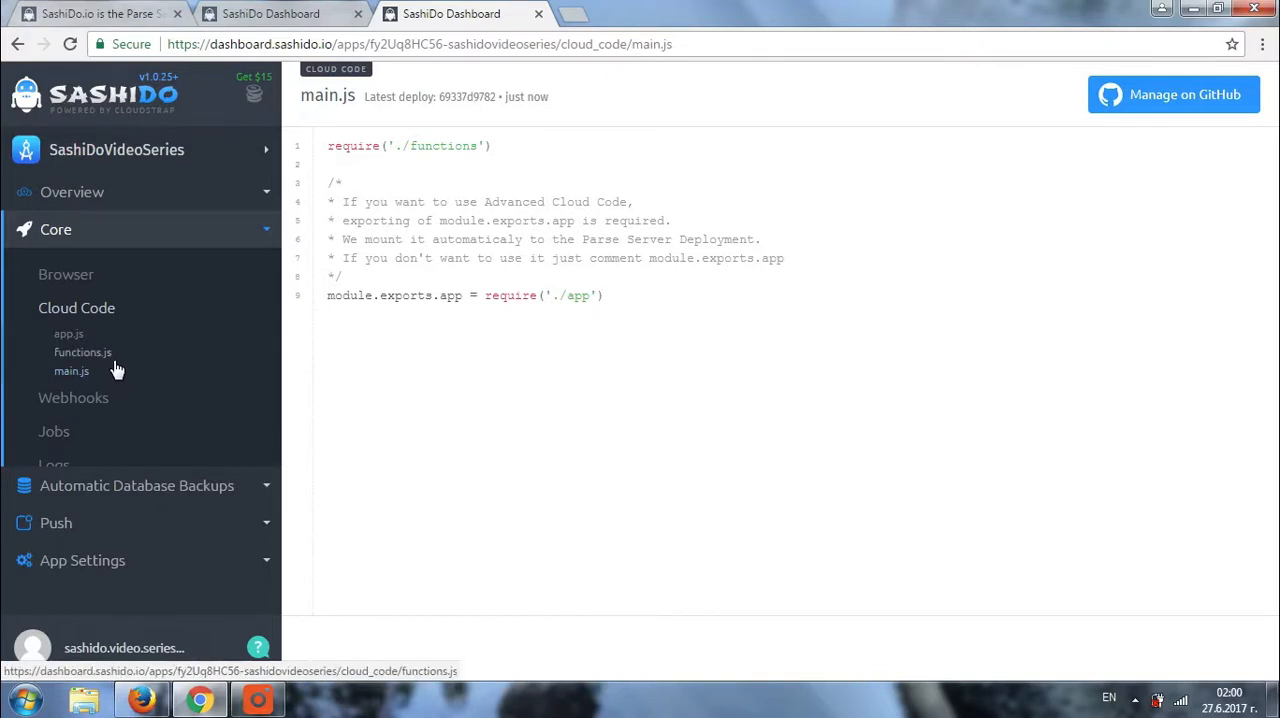
pyautogui.click(84, 352)
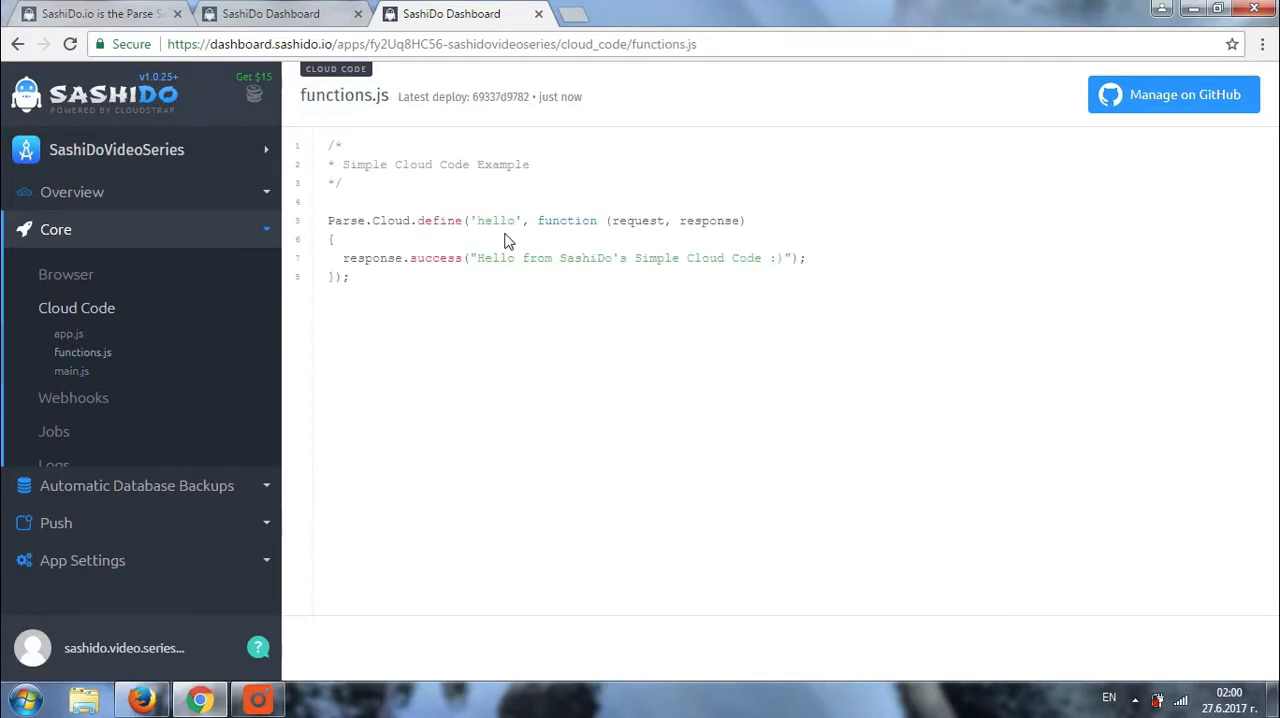
pyautogui.moveTo(500, 280)
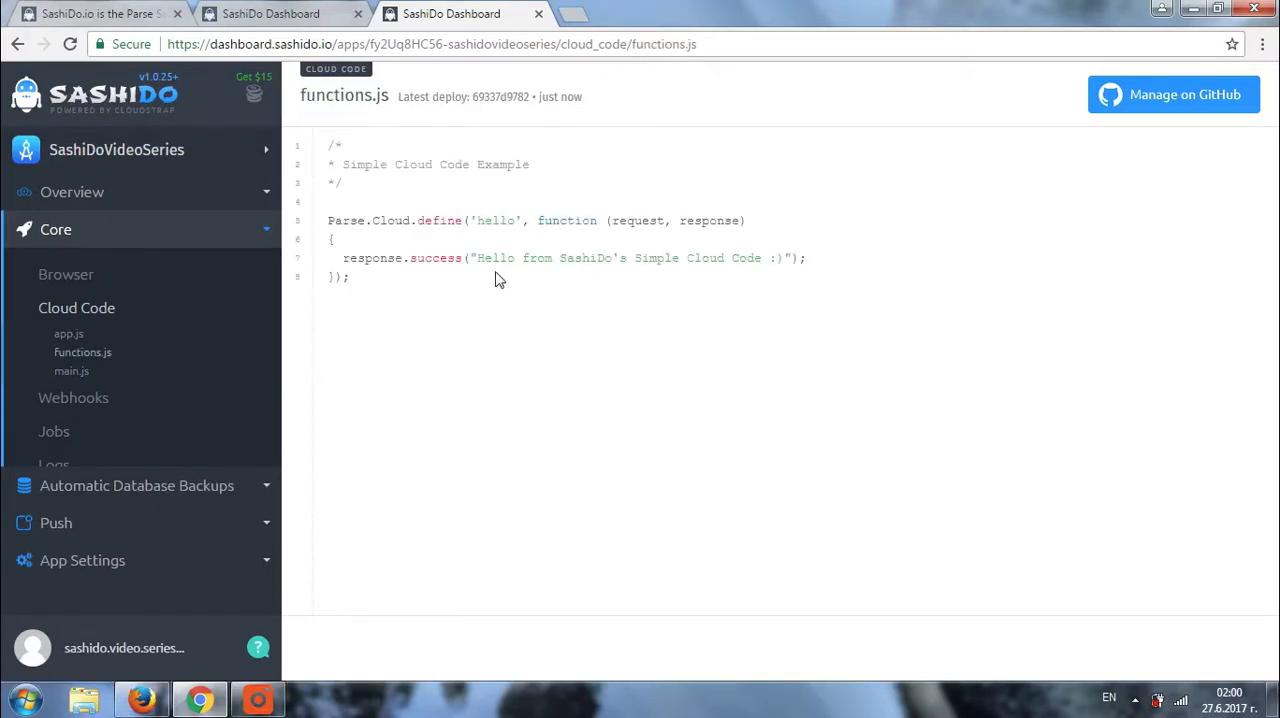
pyautogui.moveTo(672, 276)
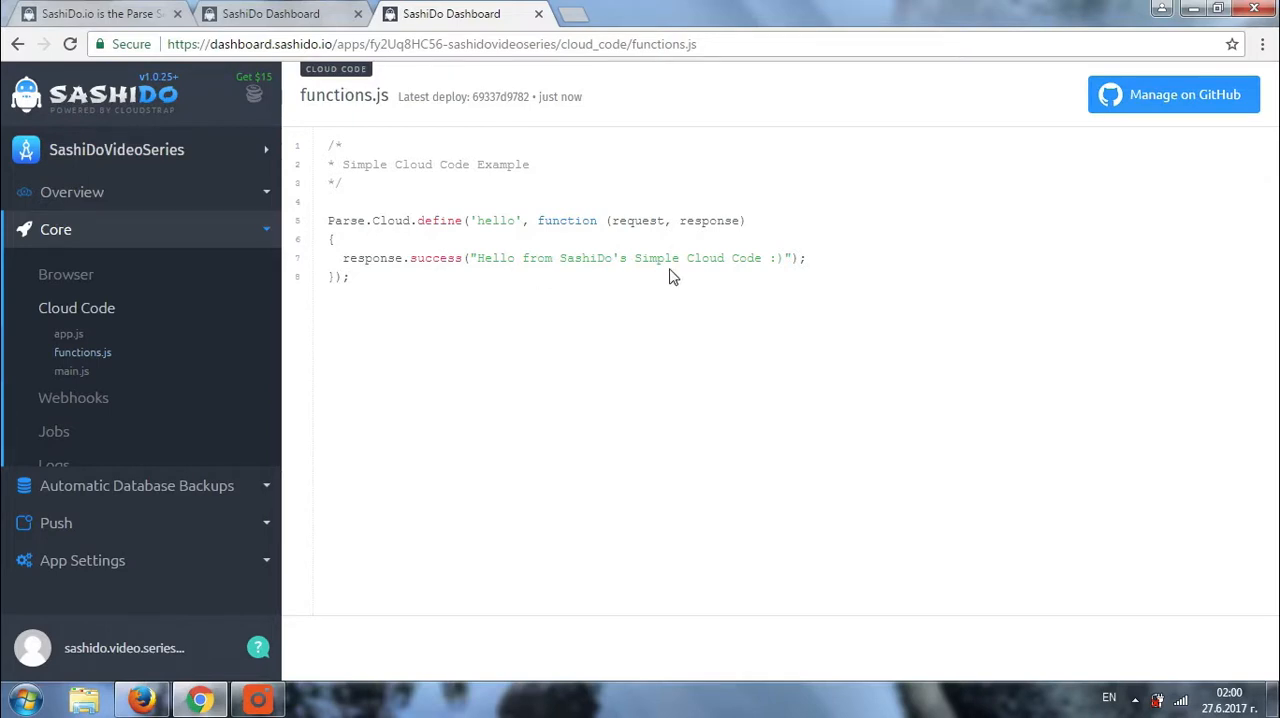
pyautogui.moveTo(736, 276)
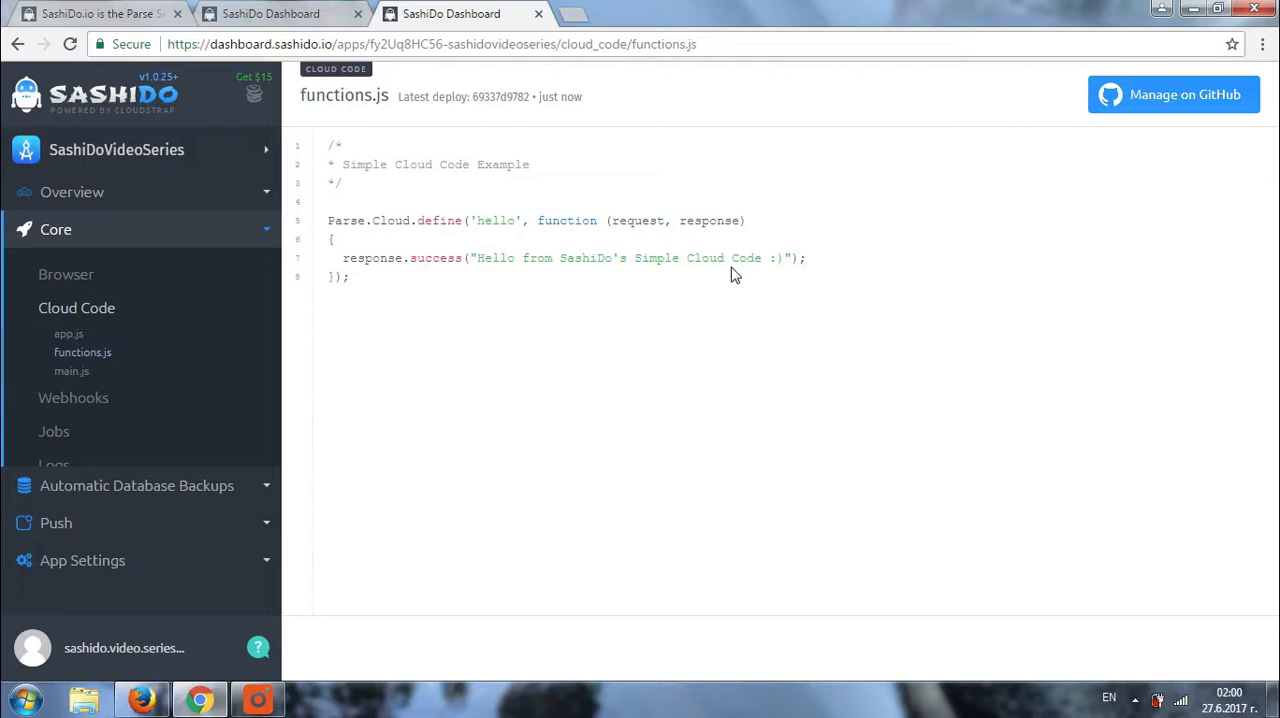
pyautogui.moveTo(374, 158)
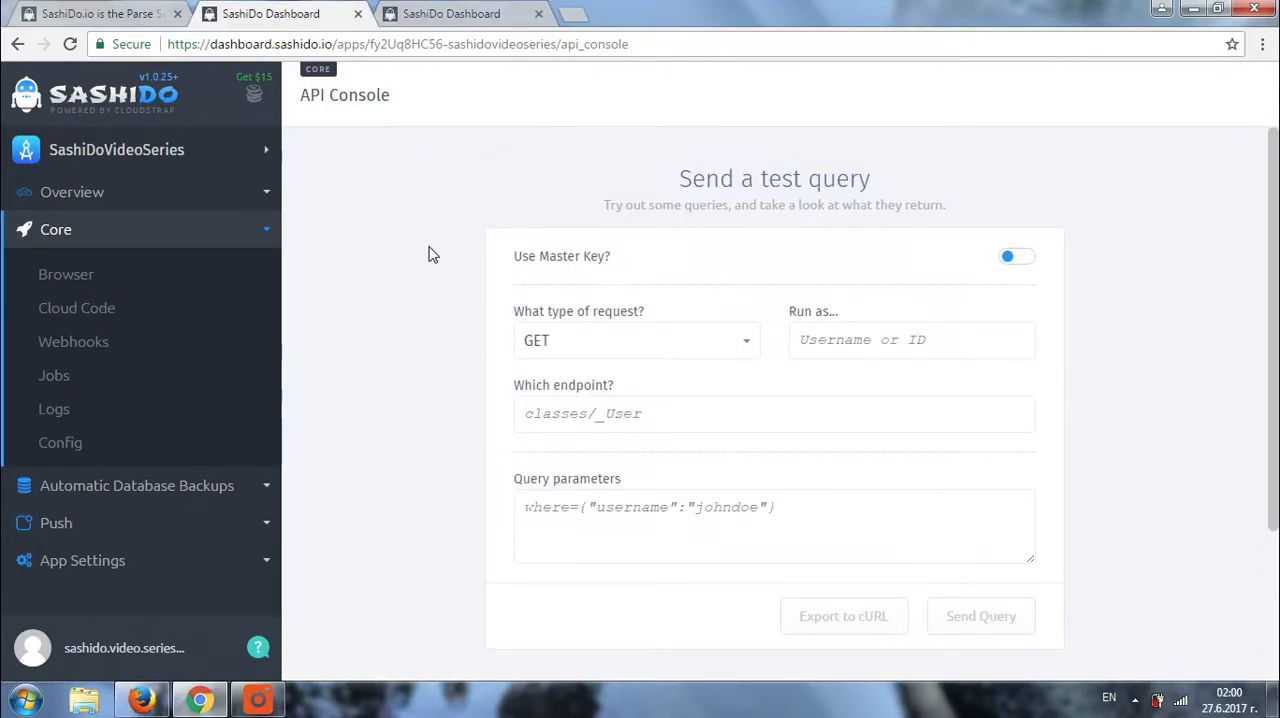
# Send a POST query to functions/hello, returning 'Hello from SashiDo's Simple Cloud Code :)'
pyautogui.click(636, 340)
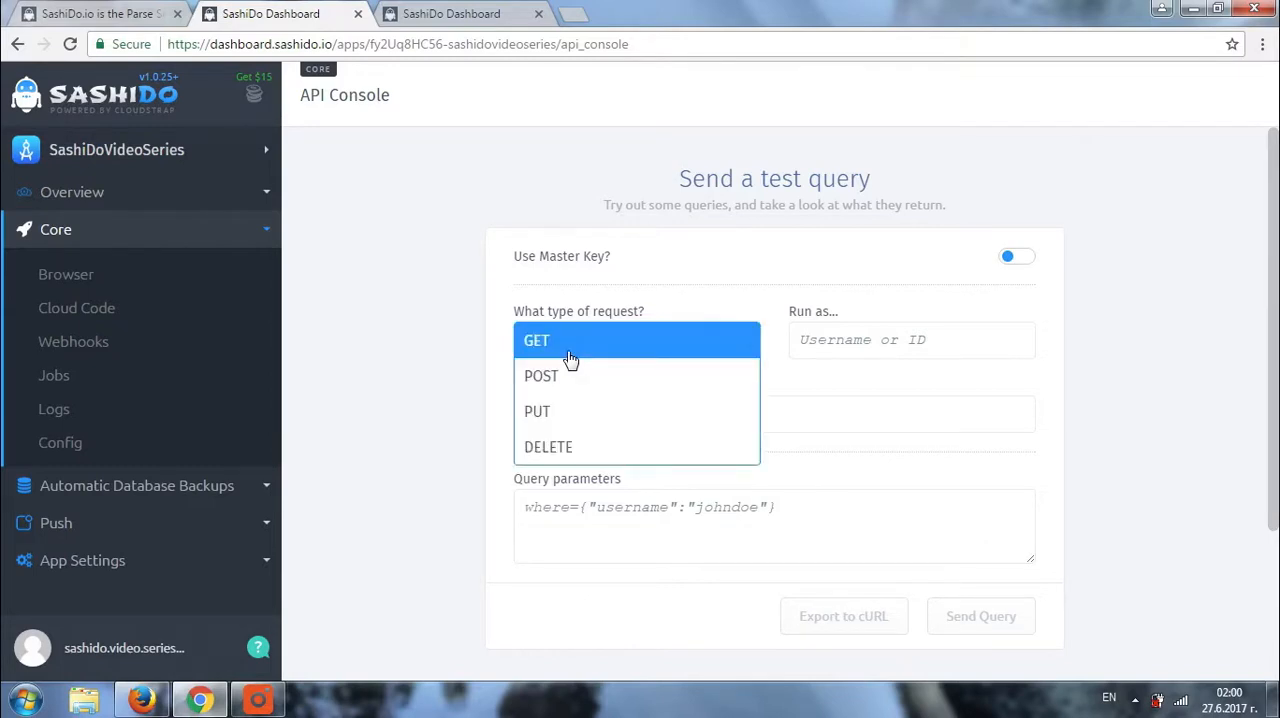
pyautogui.click(540, 376)
pyautogui.write('functions')
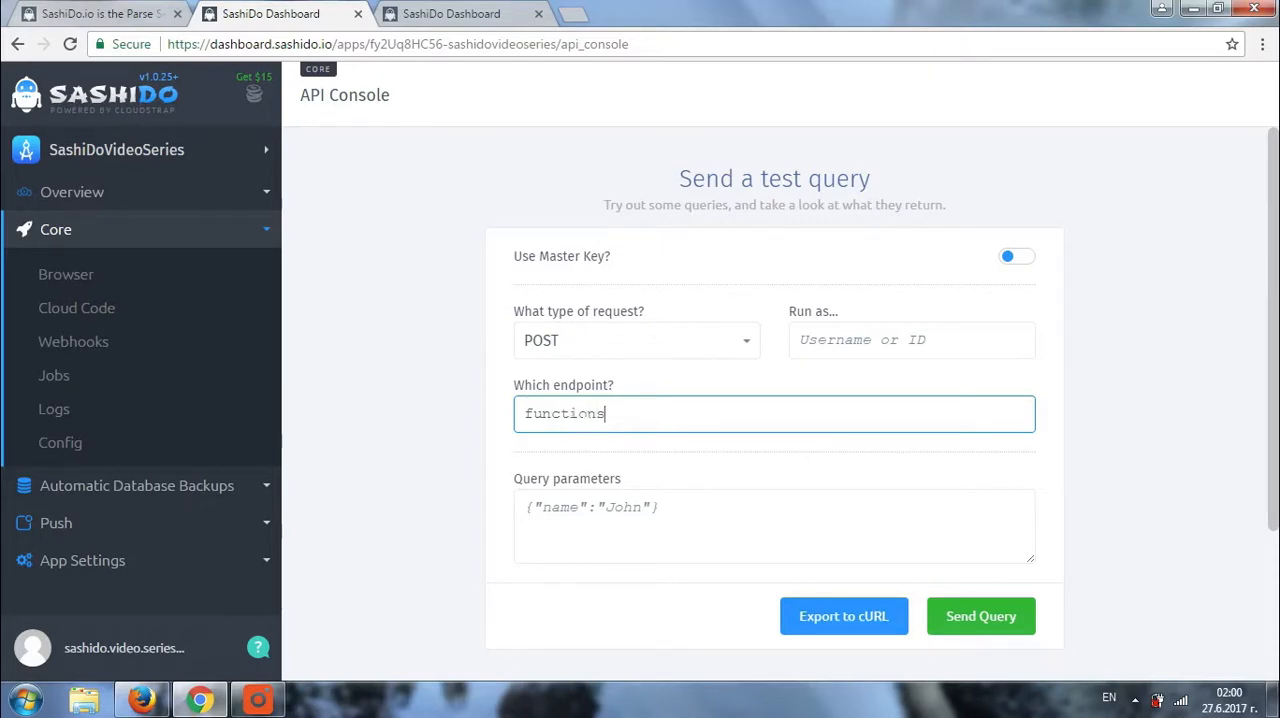
pyautogui.write('/hel')
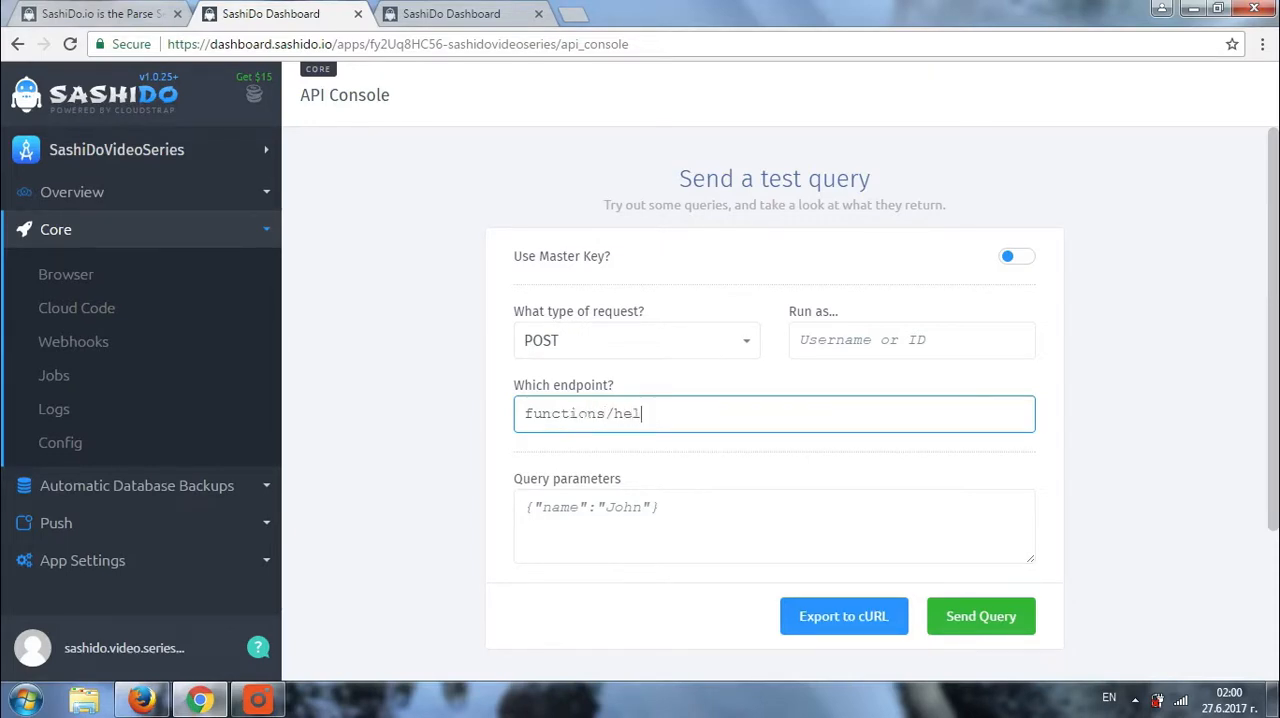
pyautogui.write('lo')
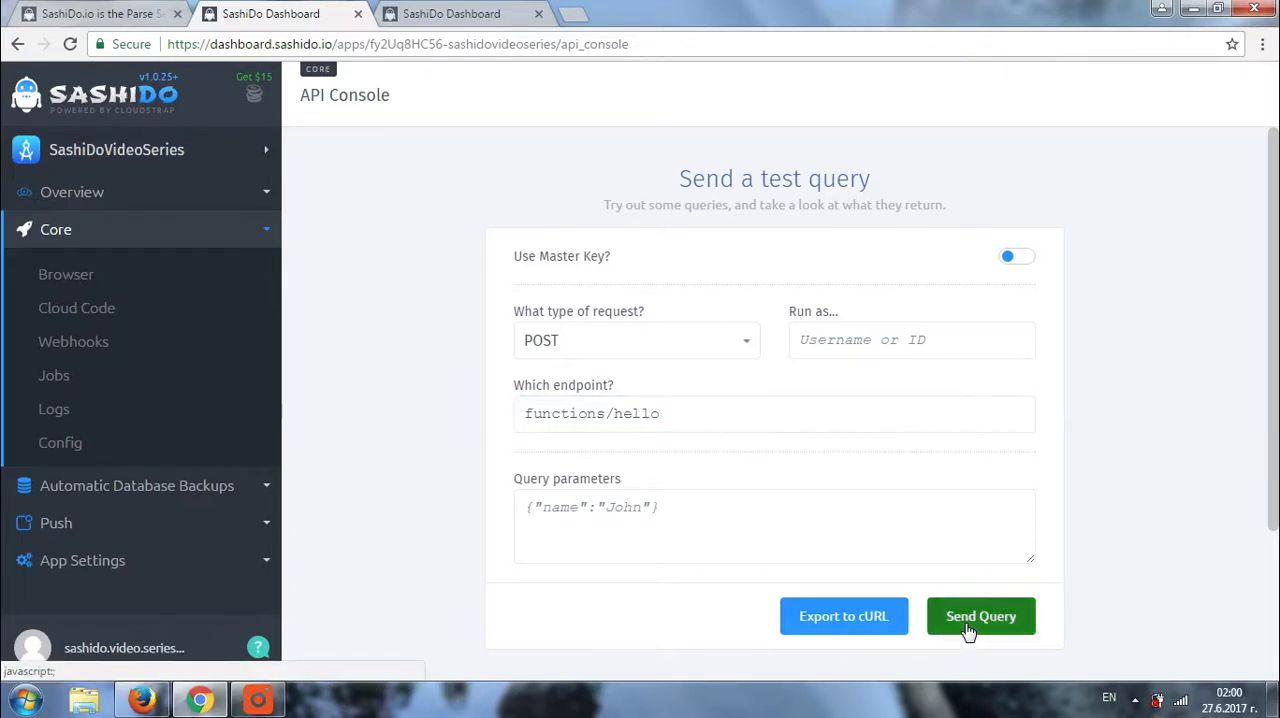
pyautogui.click(980, 616)
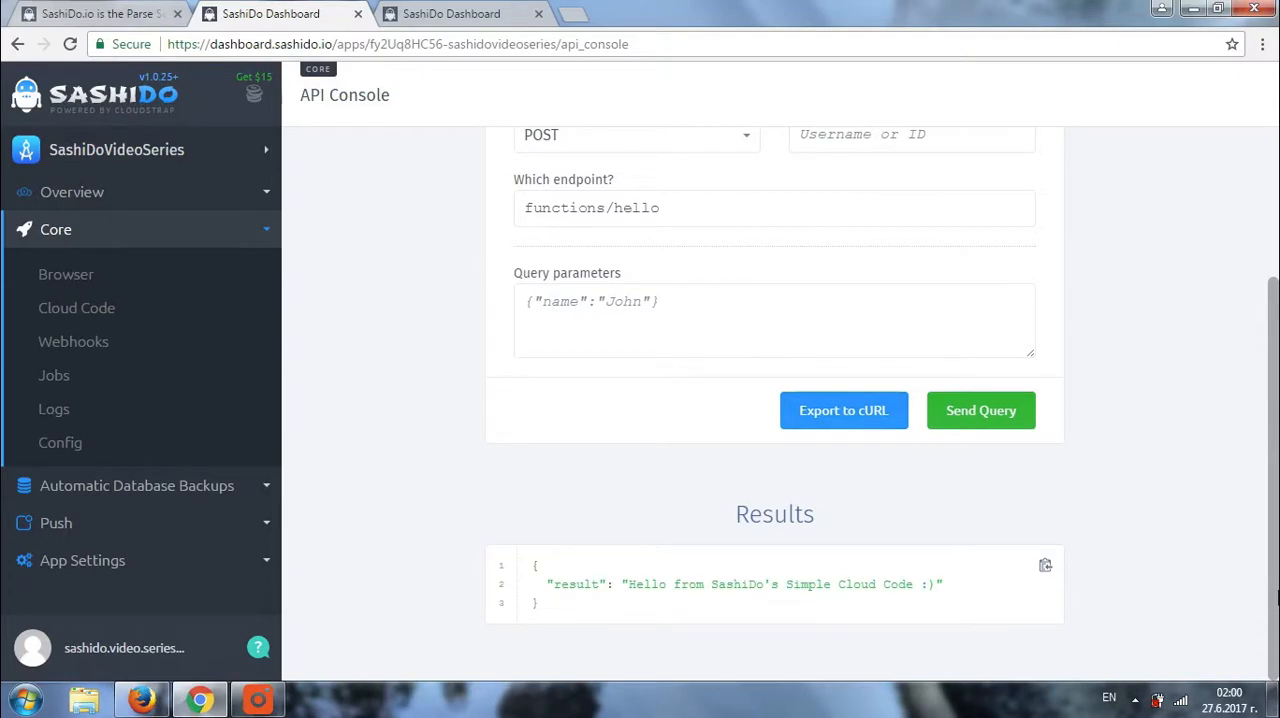
pyautogui.moveTo(1096, 624)
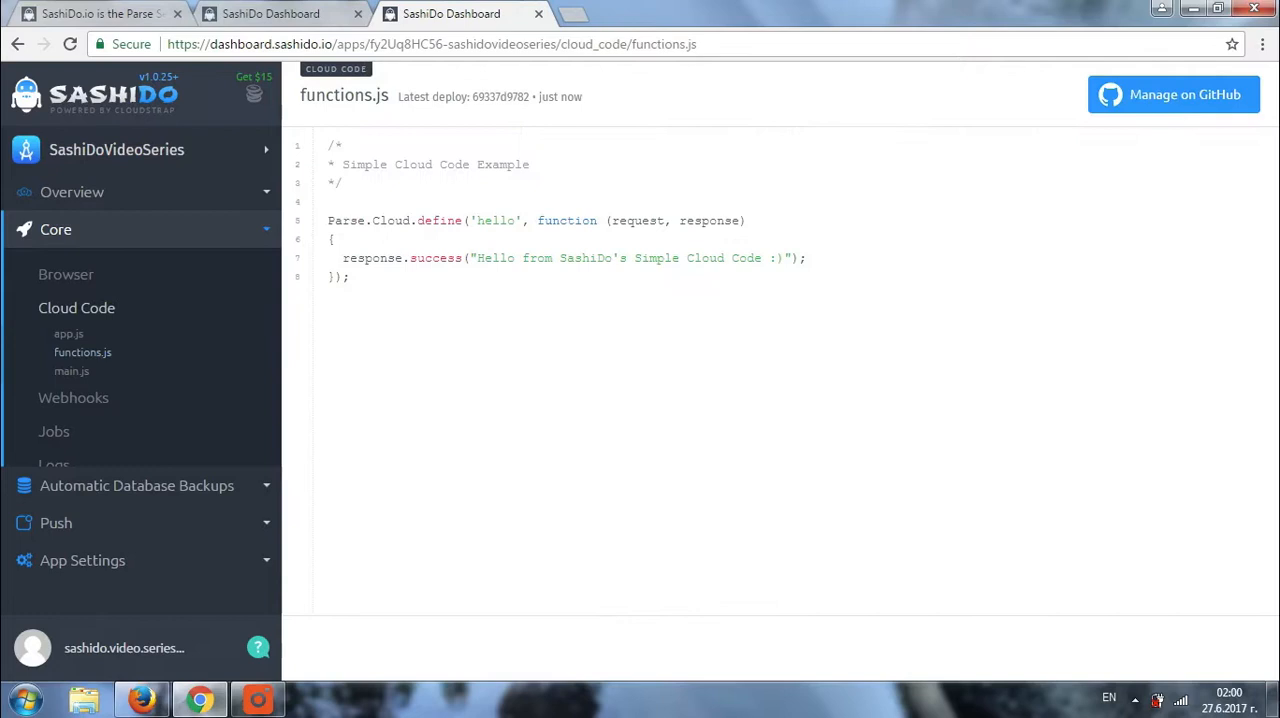
# Open the app's linked GitHub repository via Manage on GitHub
pyautogui.click(1172, 94)
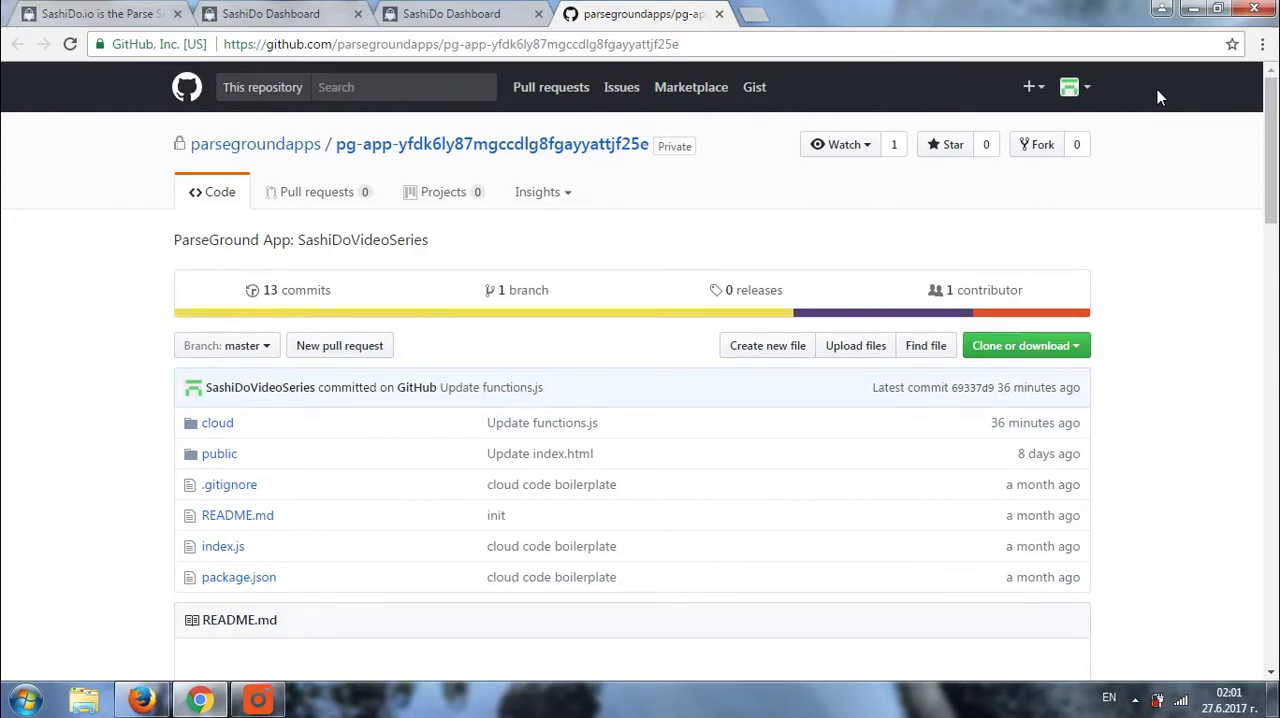
pyautogui.scroll(-3)
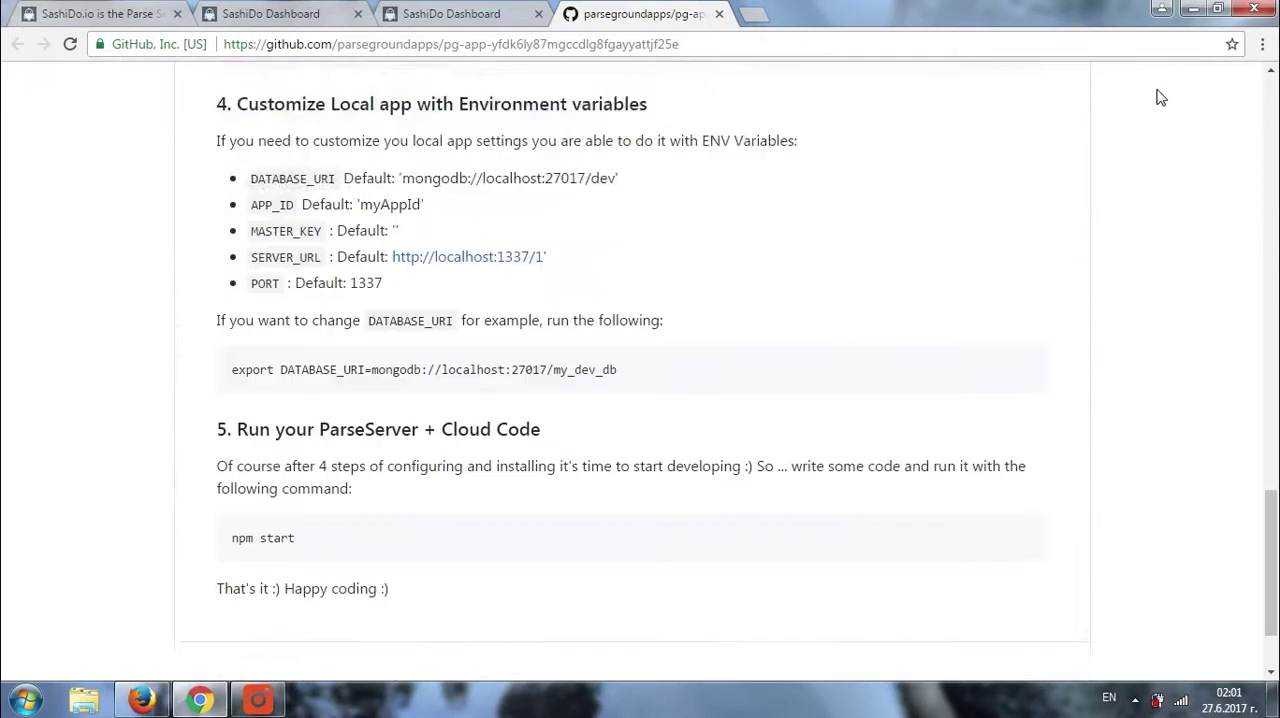
pyautogui.scroll(-3)
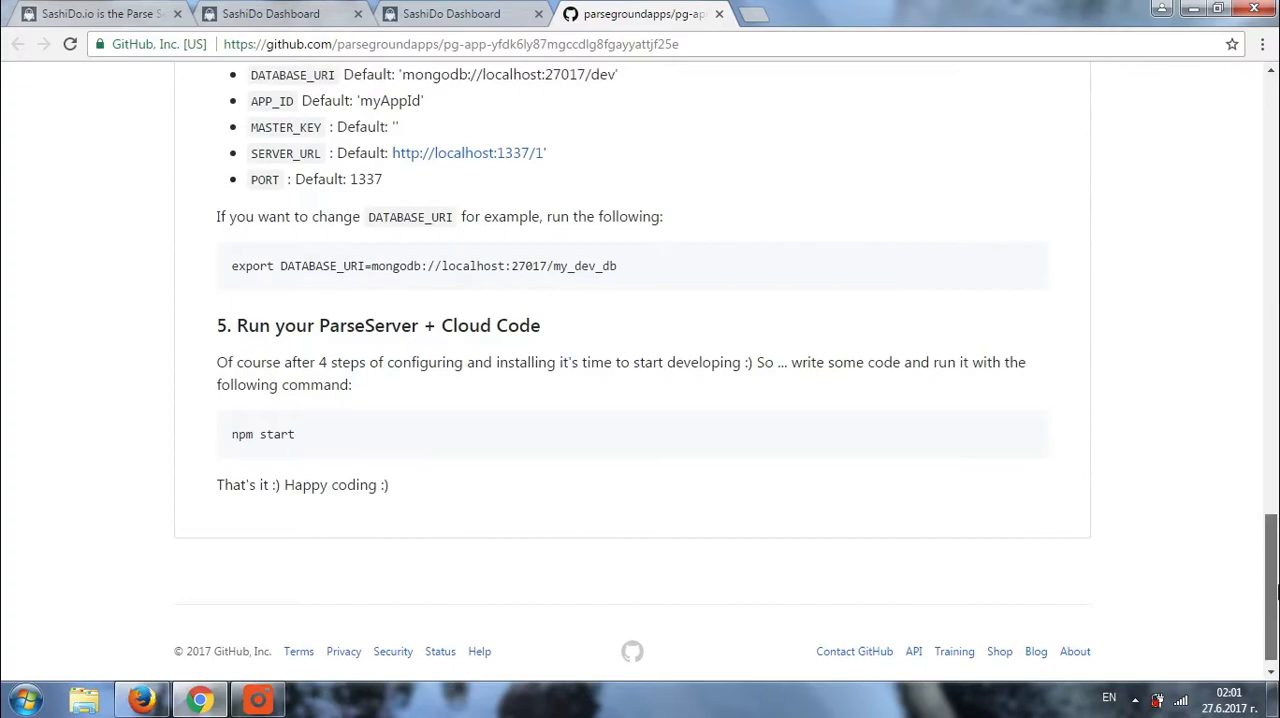
pyautogui.scroll(3)
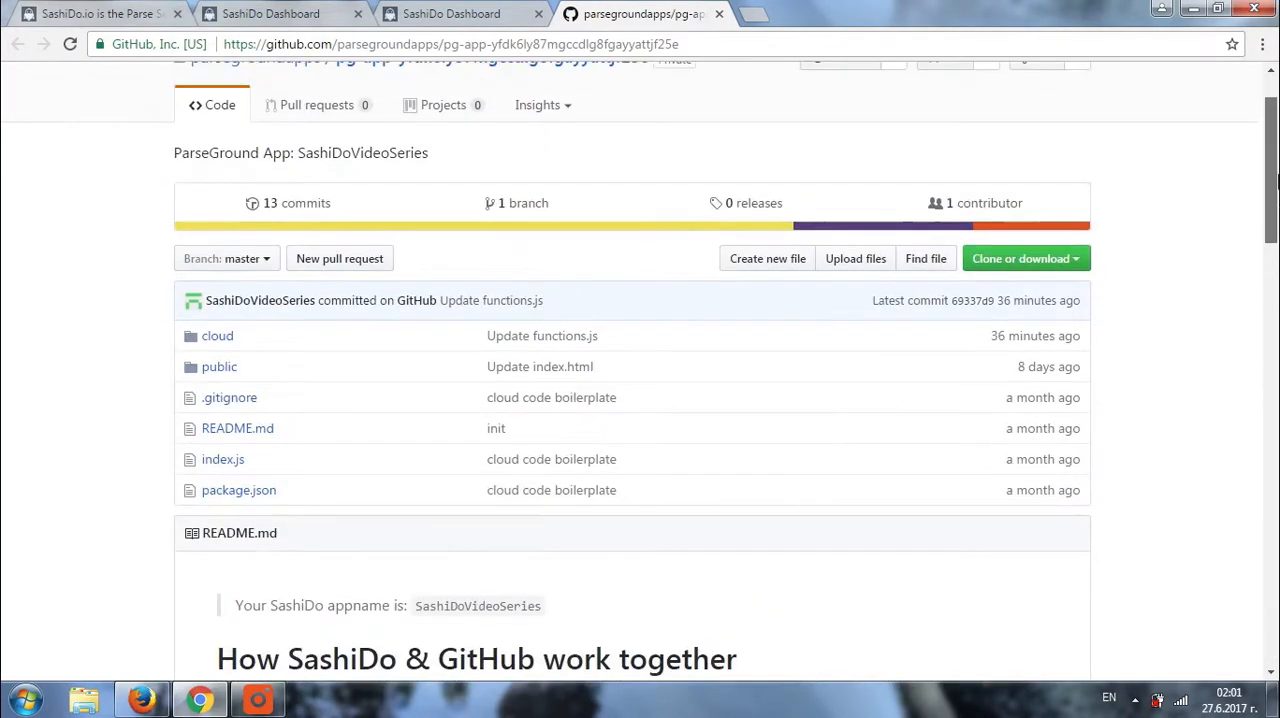
pyautogui.scroll(-3)
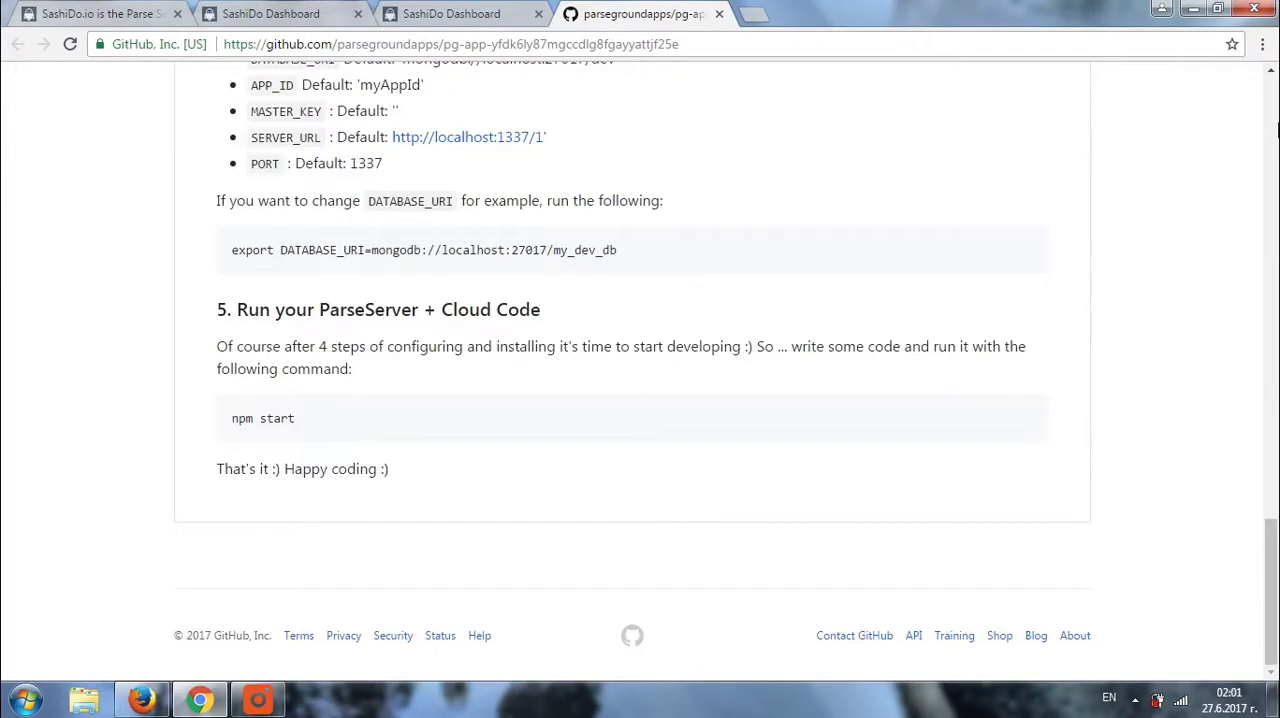
pyautogui.scroll(3)
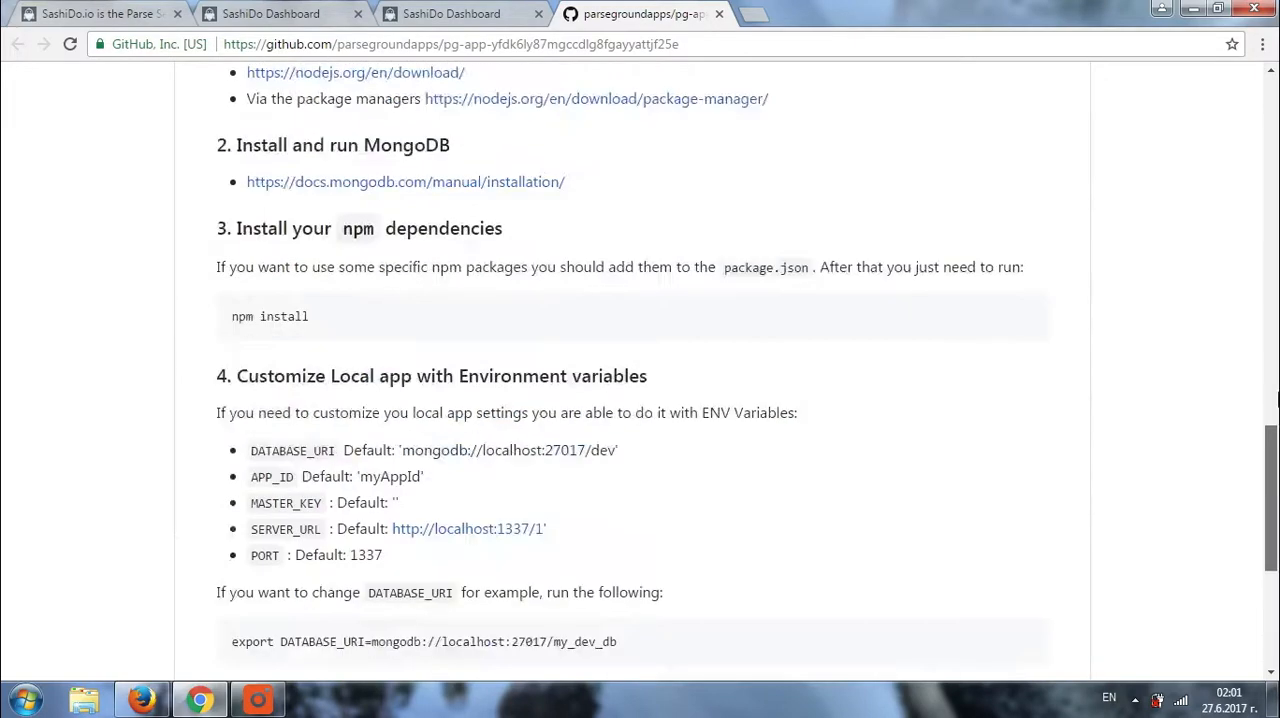
pyautogui.scroll(3)
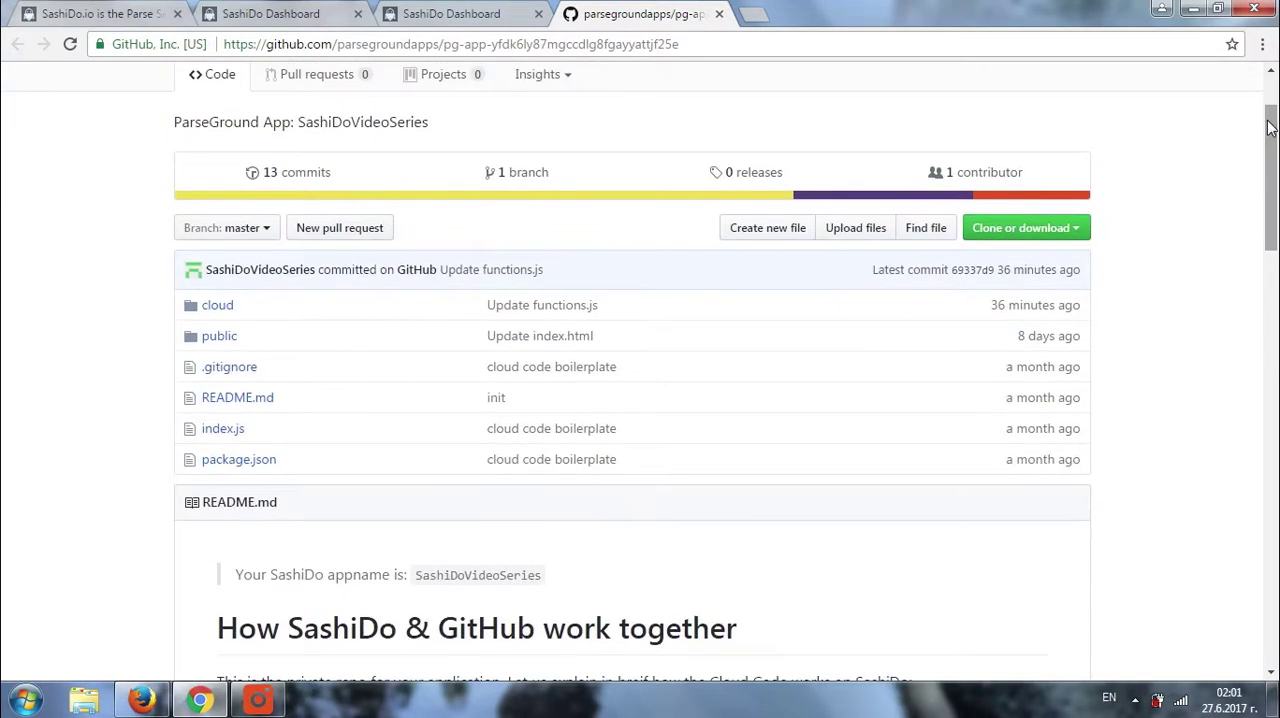
pyautogui.moveTo(210, 312)
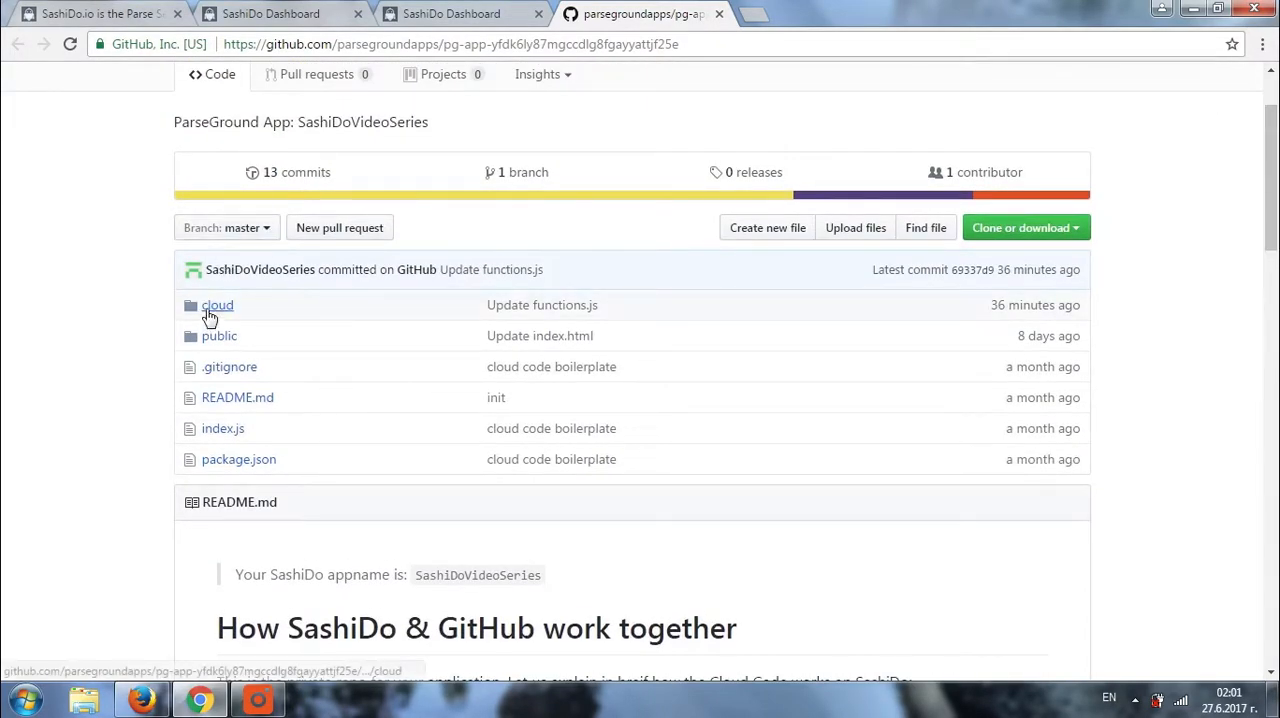
# Open cloud/functions.js in GitHub's in-browser file editor
pyautogui.click(216, 304)
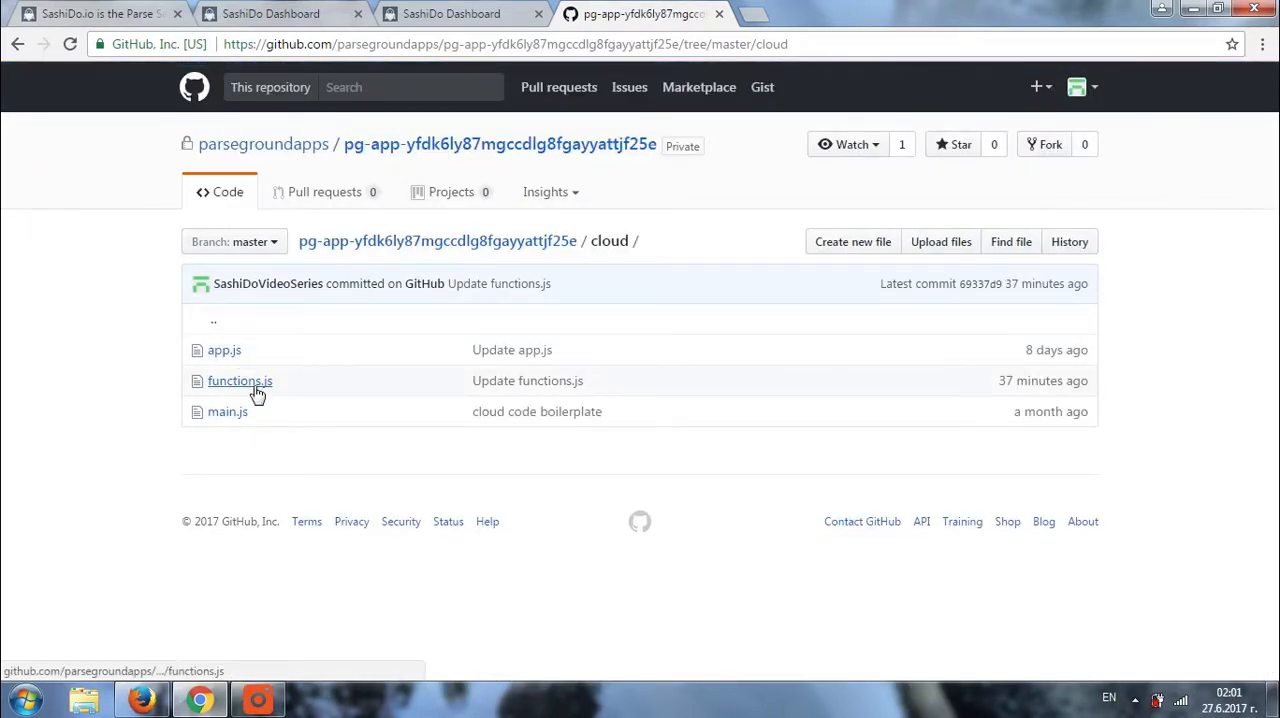
pyautogui.click(240, 380)
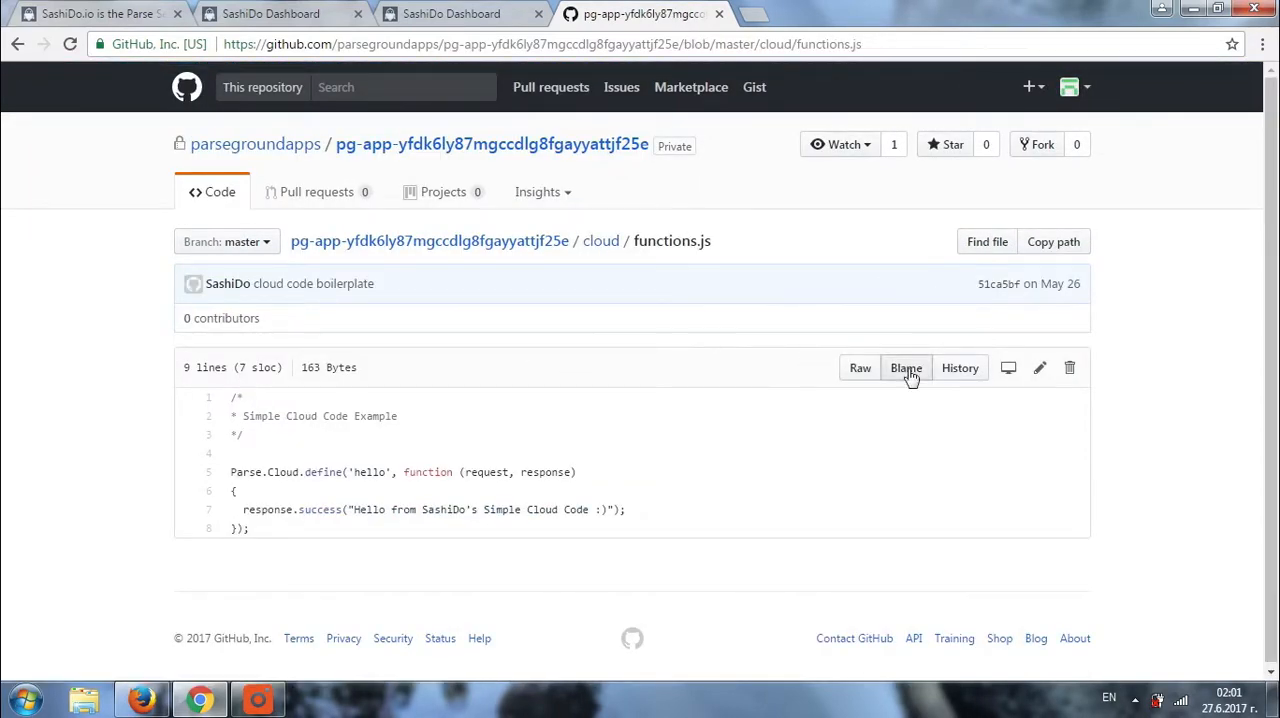
pyautogui.moveTo(1040, 368)
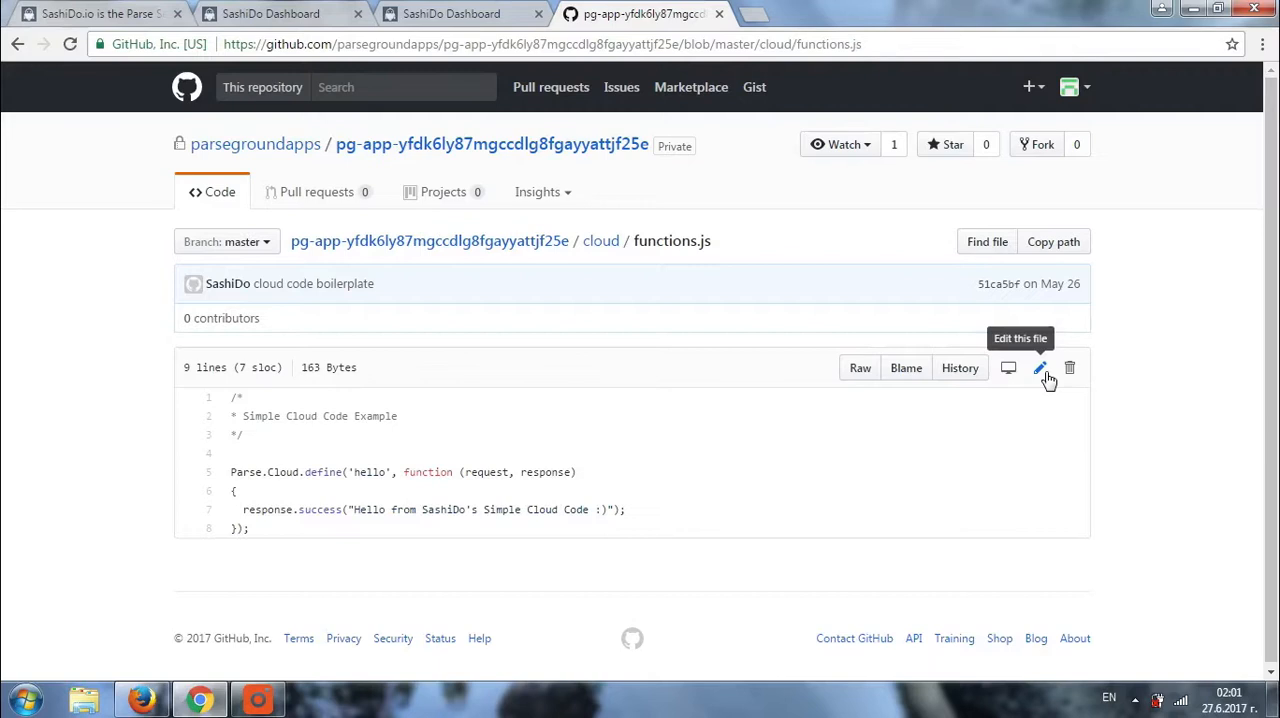
pyautogui.click(1040, 368)
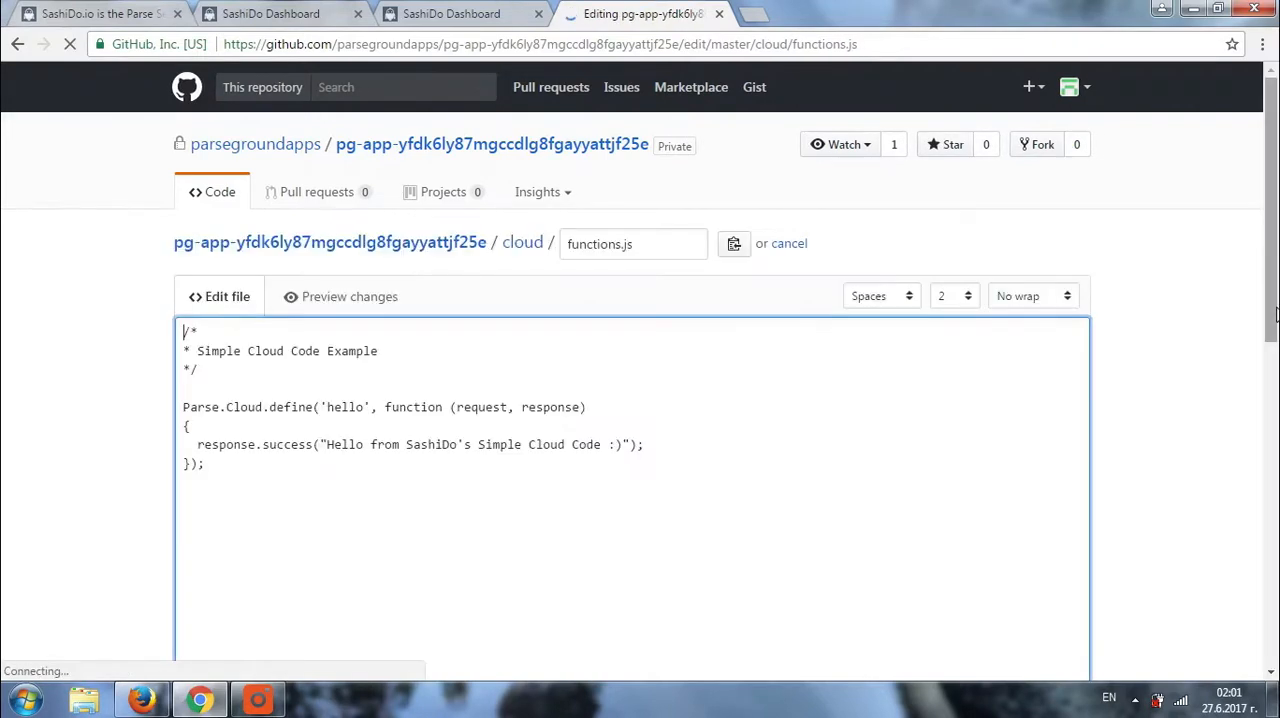
# Change the greeting to 'Hello from SashiDo's Video Series :)' and commit to master
pyautogui.scroll(-3)
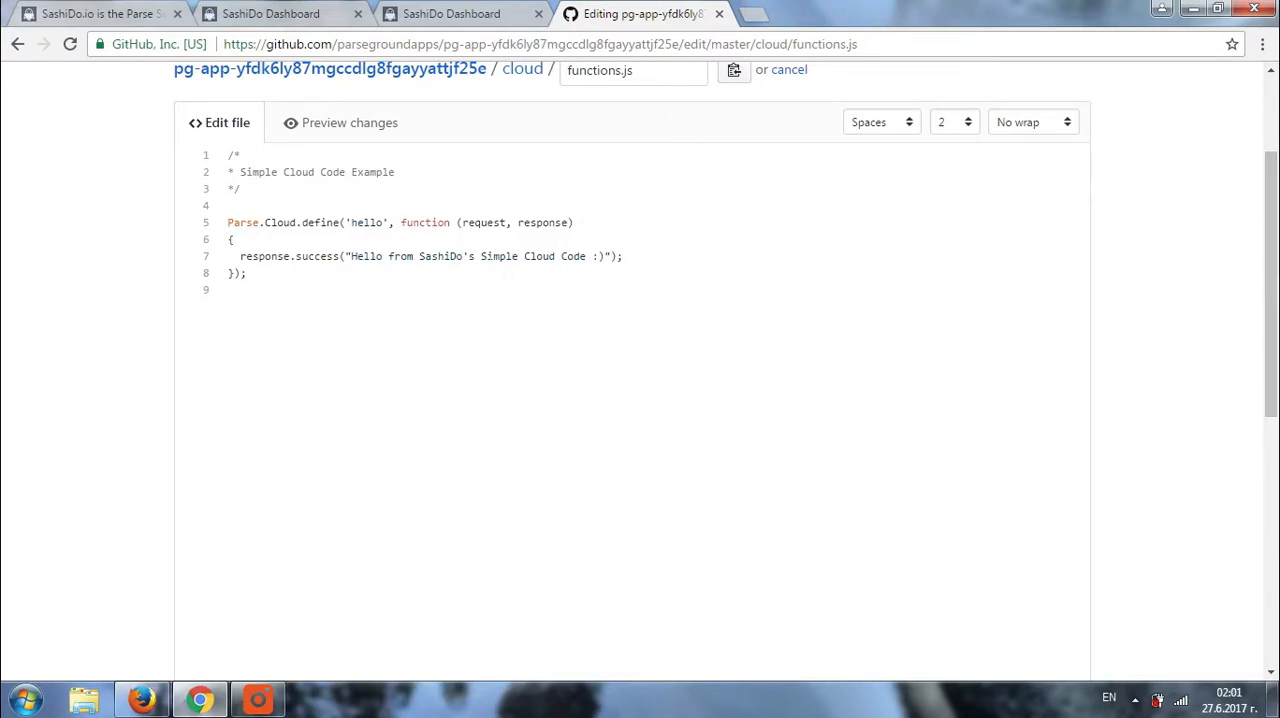
pyautogui.write('V')
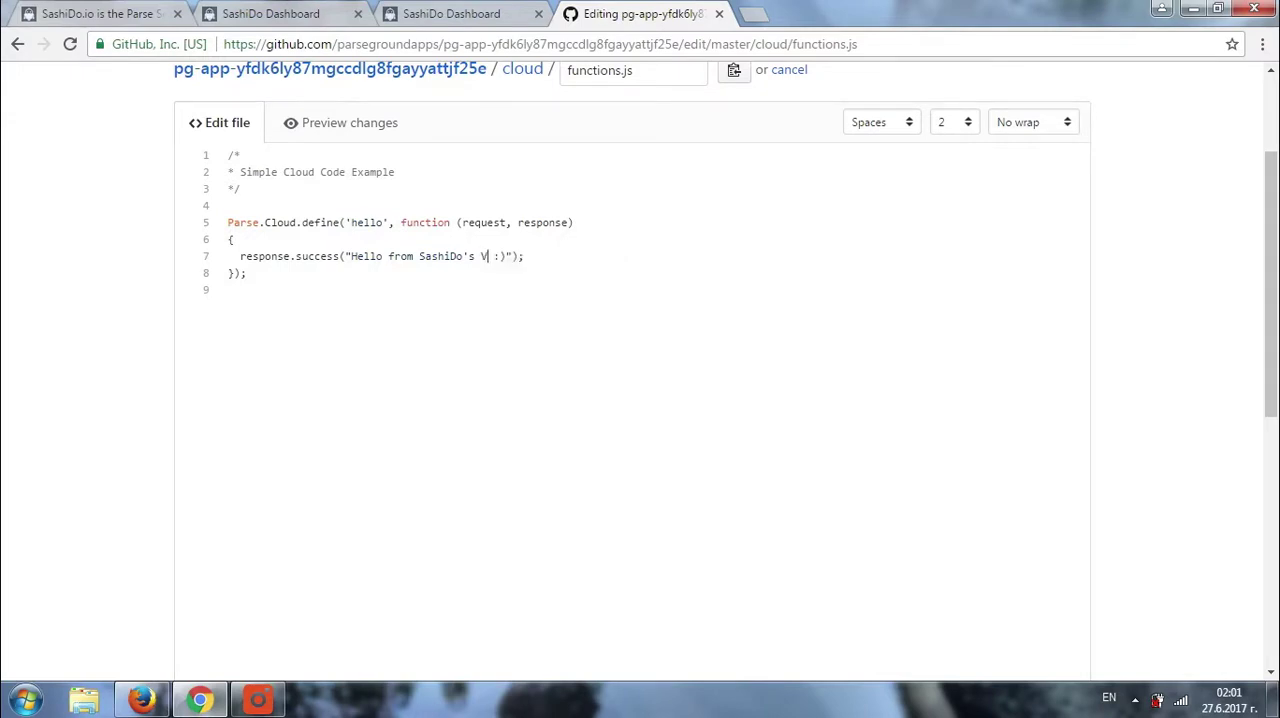
pyautogui.write('ideo Serie')
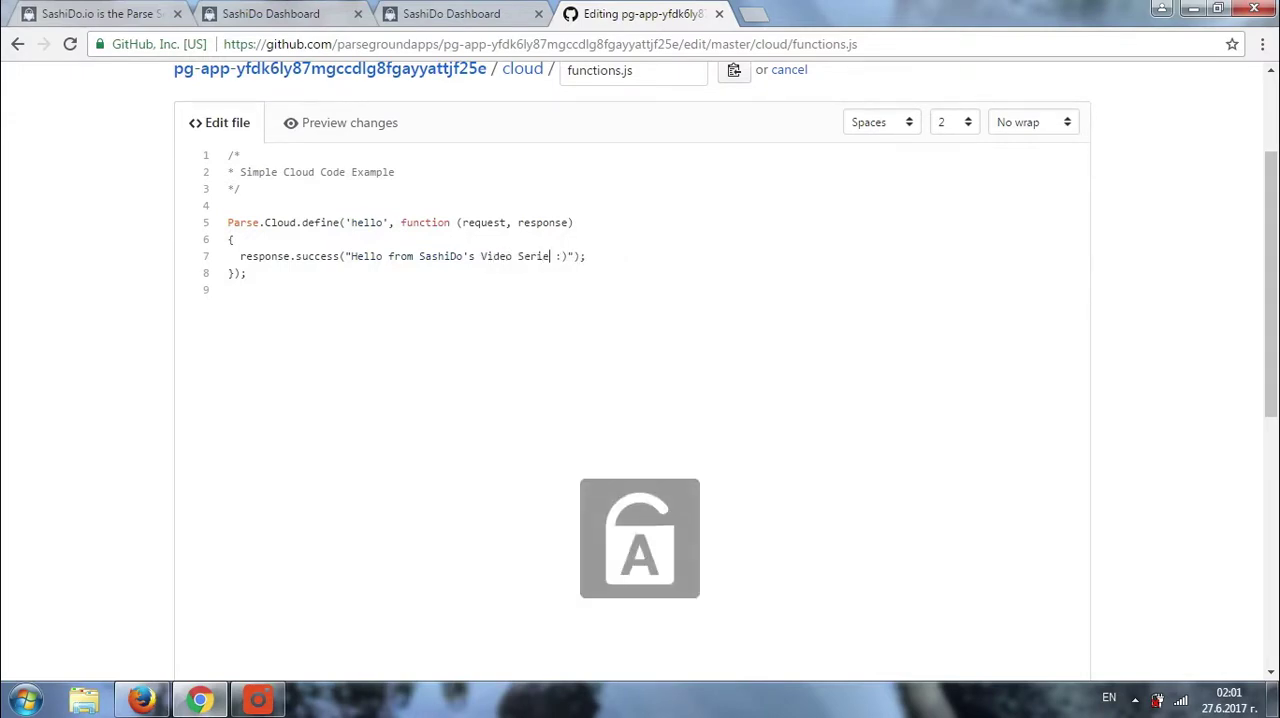
pyautogui.write('s')
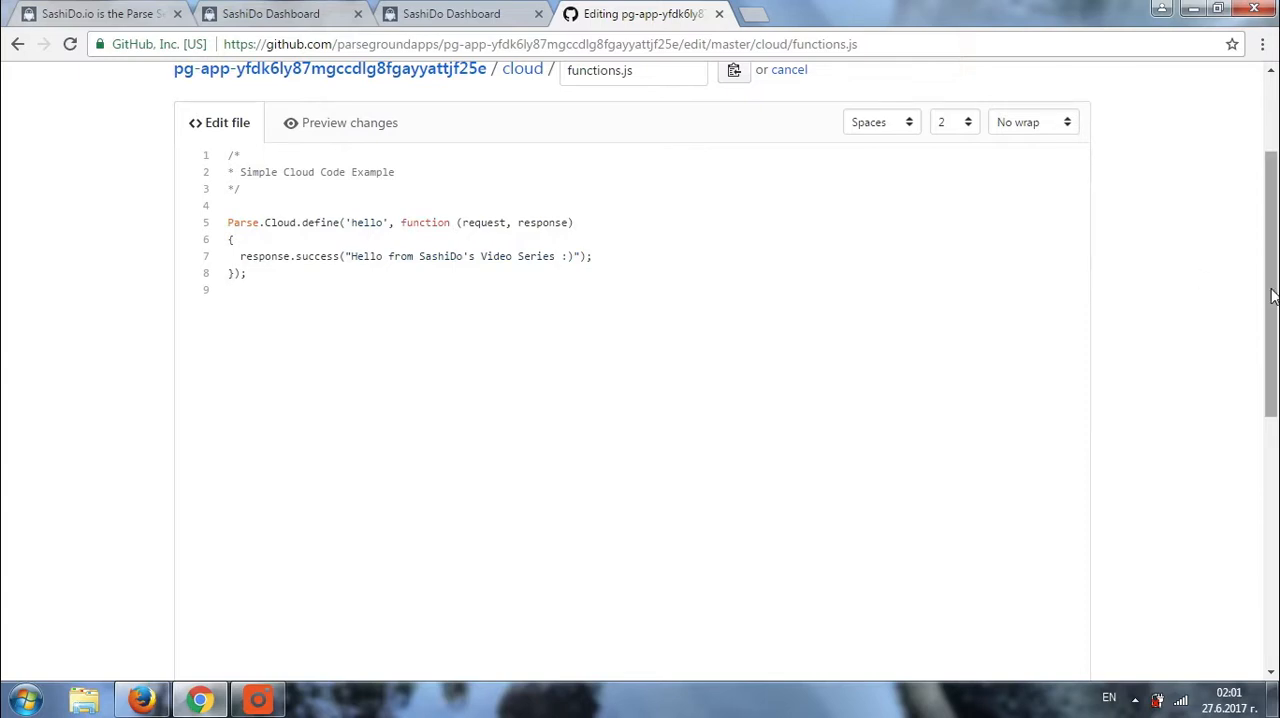
pyautogui.scroll(-3)
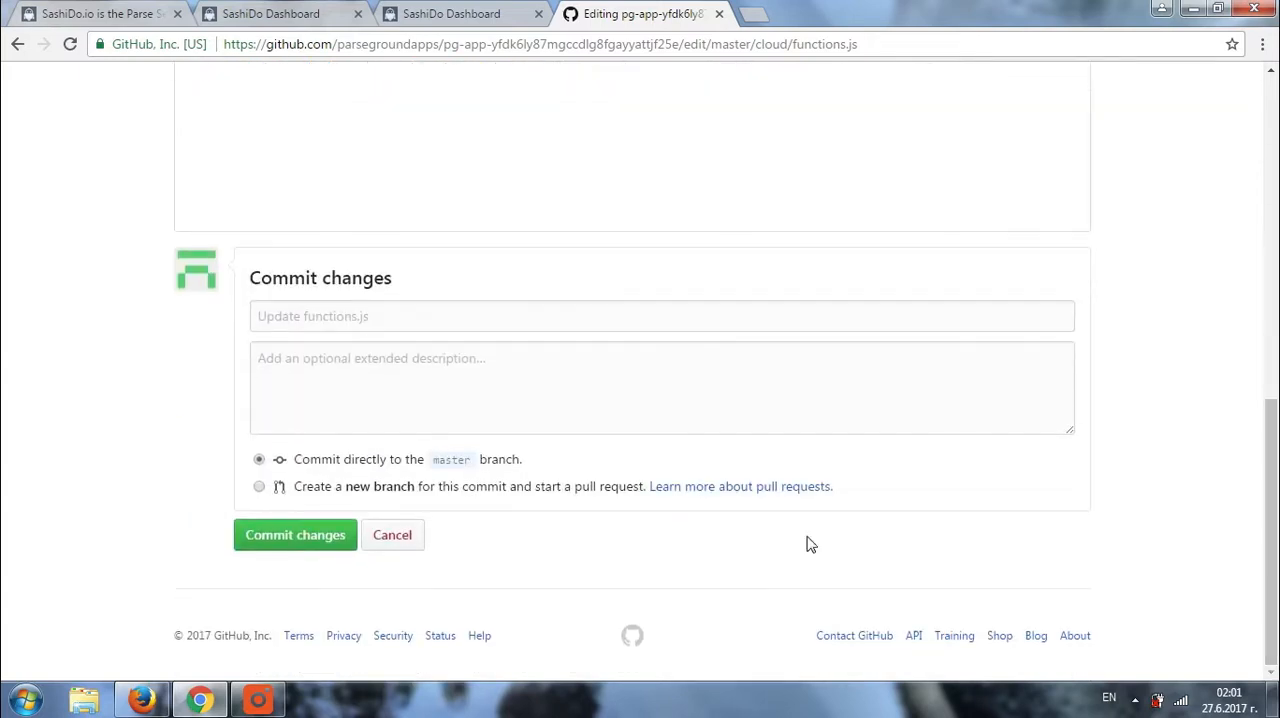
pyautogui.moveTo(296, 536)
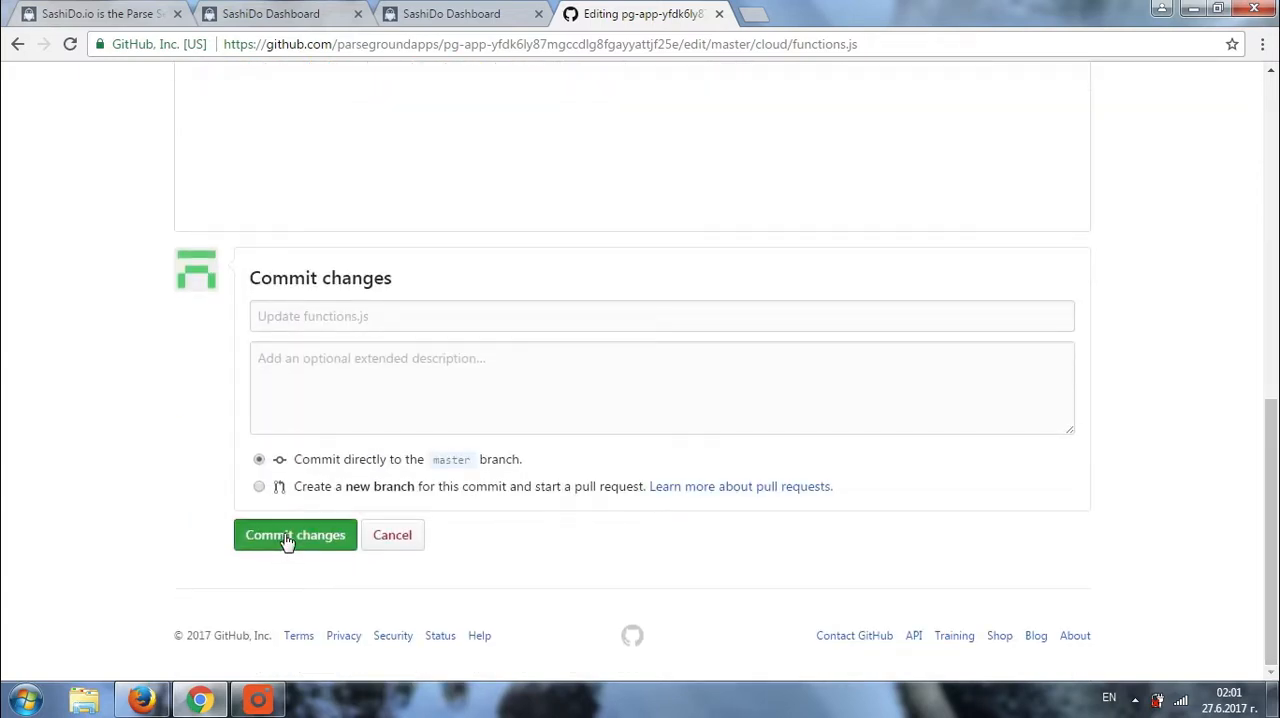
pyautogui.click(296, 536)
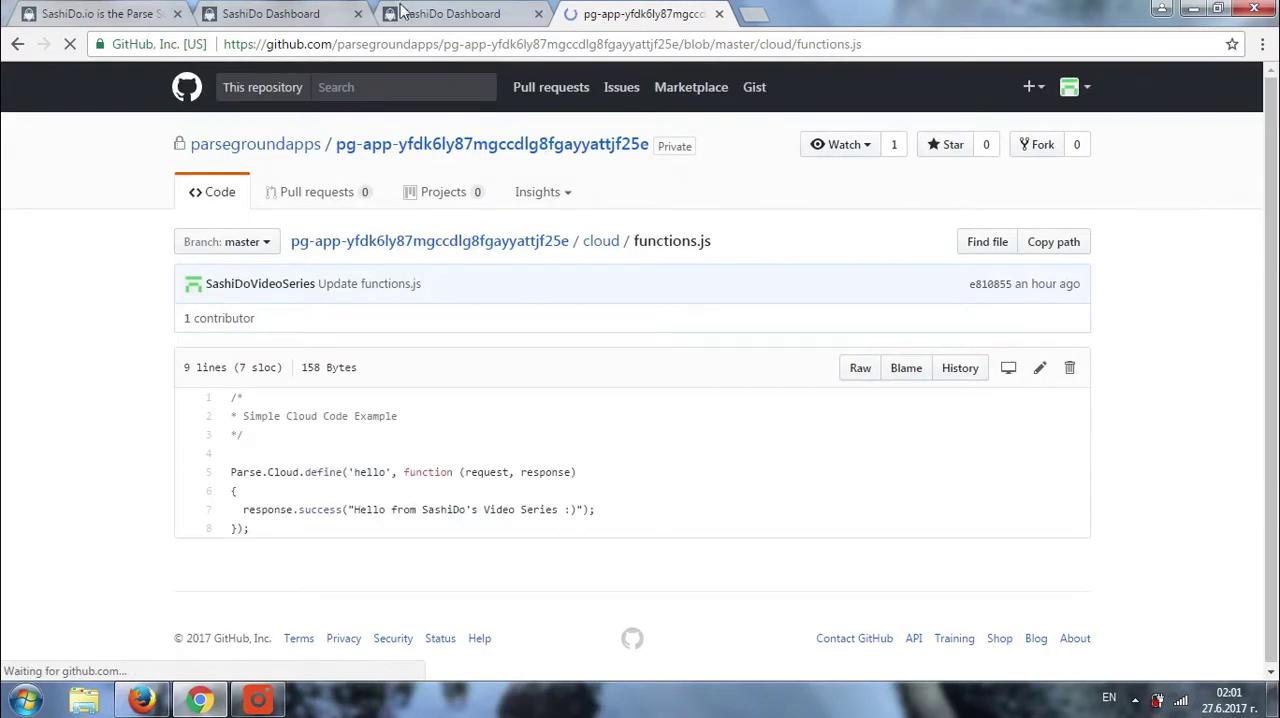
# Switch to the SashiDo Dashboard tab while Cloud Code rebuilds
pyautogui.click(450, 12)
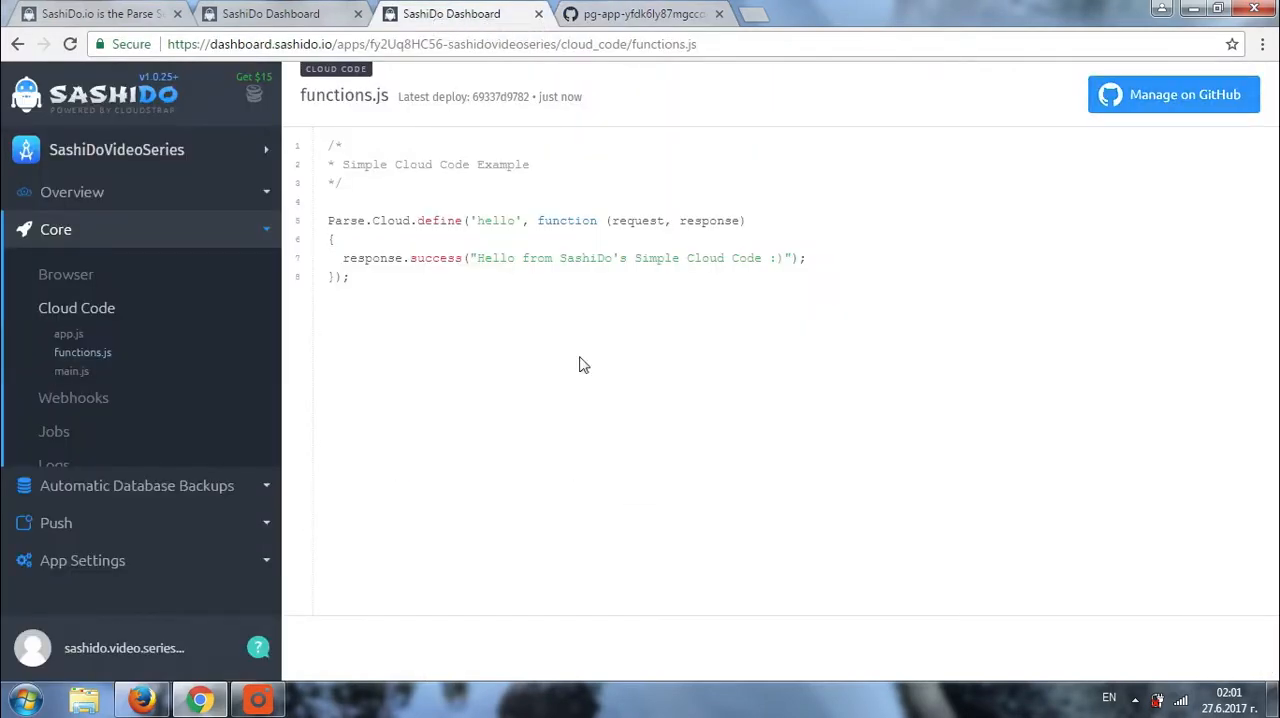
pyautogui.moveTo(644, 640)
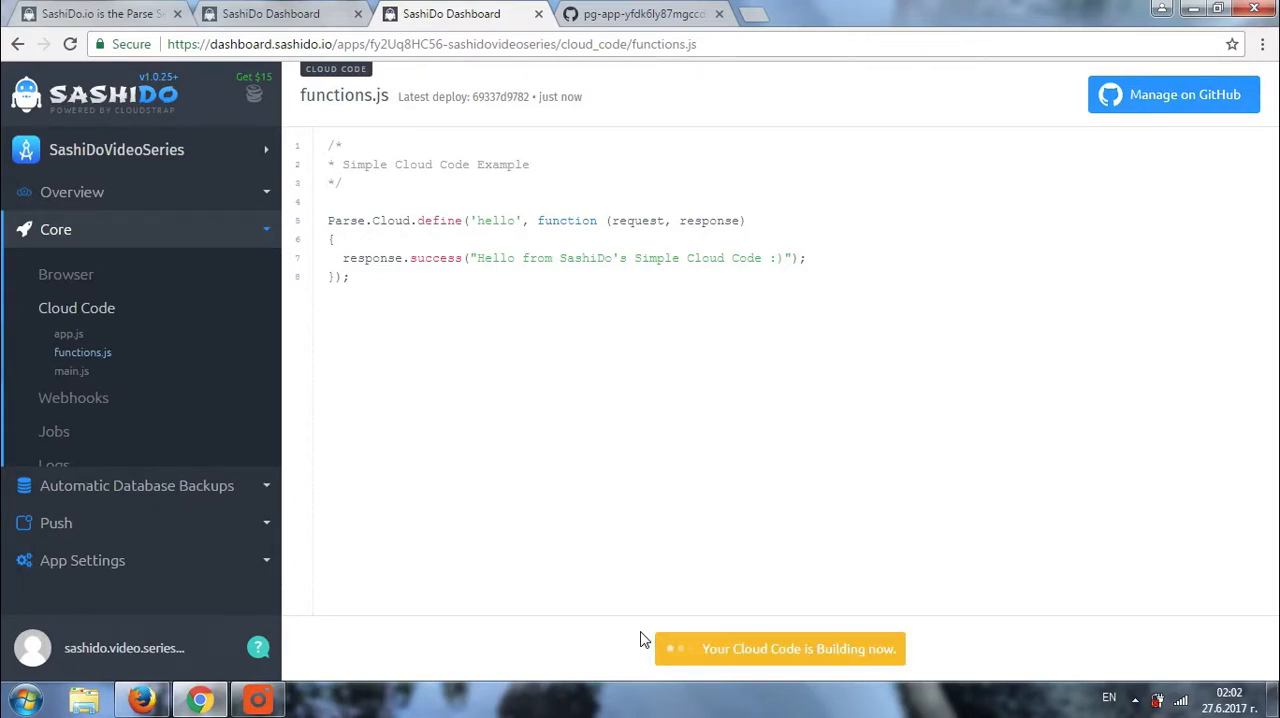
pyautogui.moveTo(894, 604)
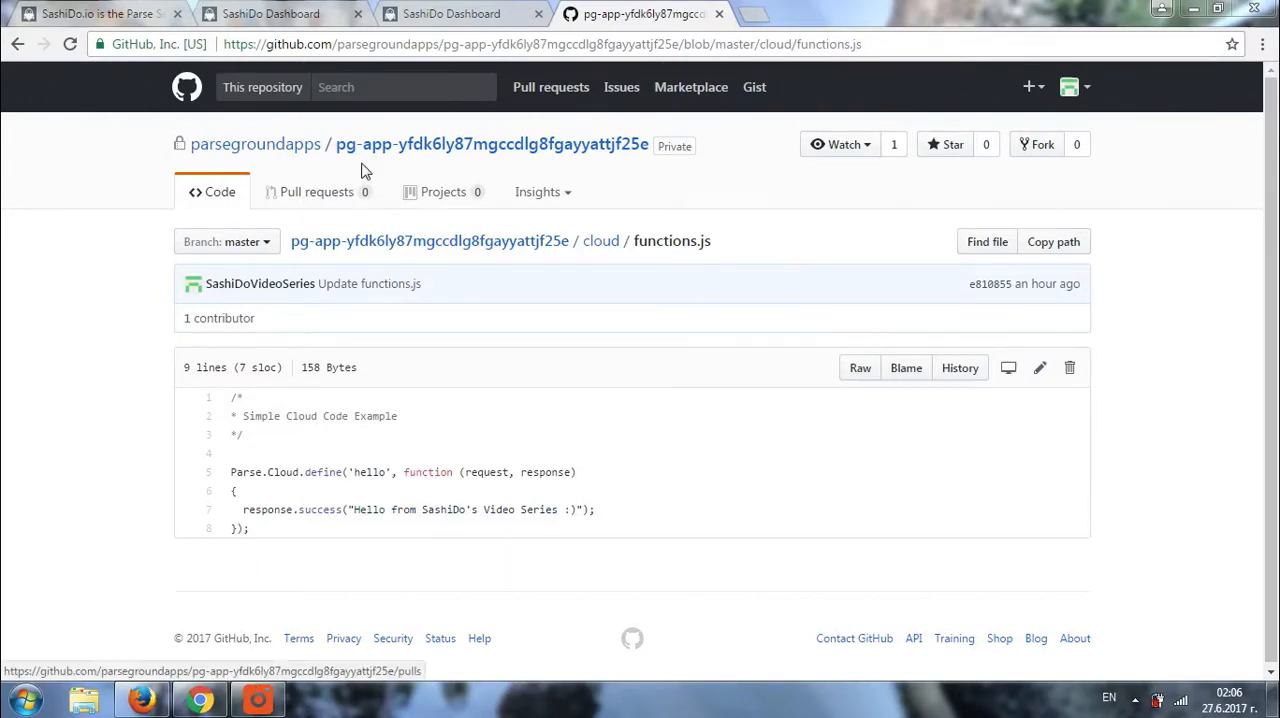
# Return to the dashboard's functions.js showing the rebuilt Video Series greeting
pyautogui.click(452, 14)
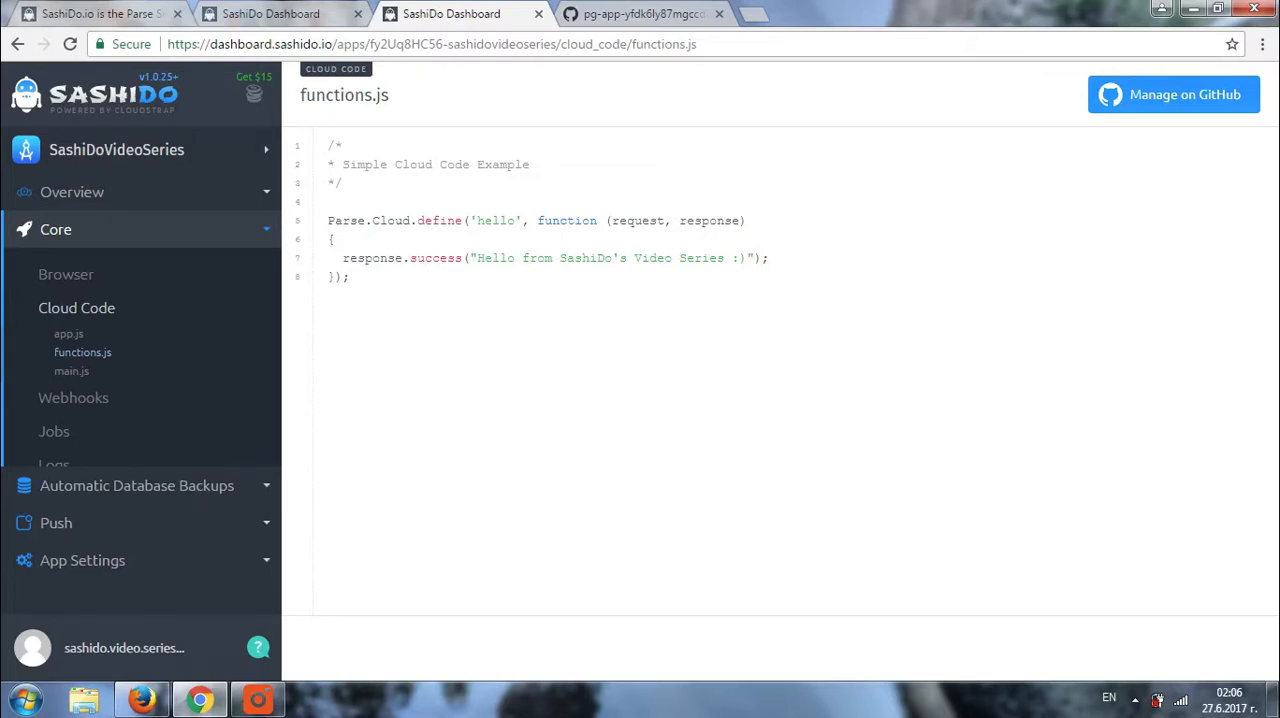
pyautogui.moveTo(504, 280)
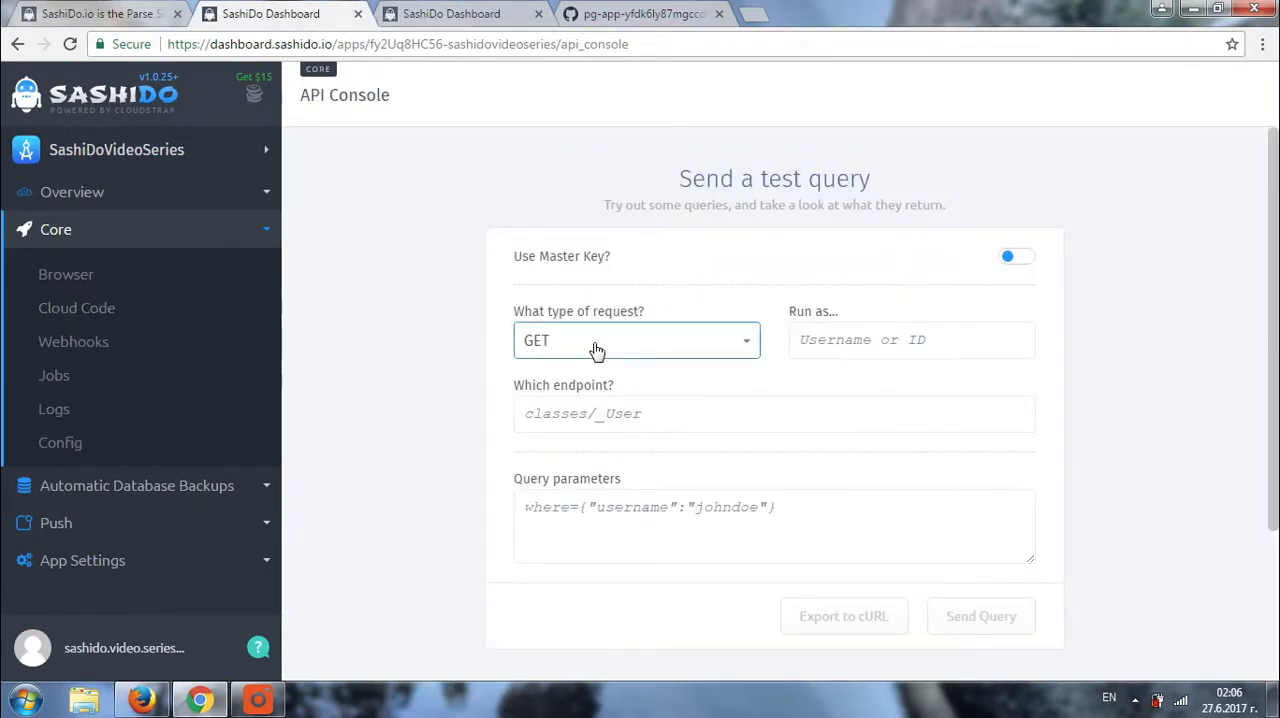
# Send a POST query to functions/hello, now returning 'Hello from SashiDo's Video Series :)'
pyautogui.click(636, 340)
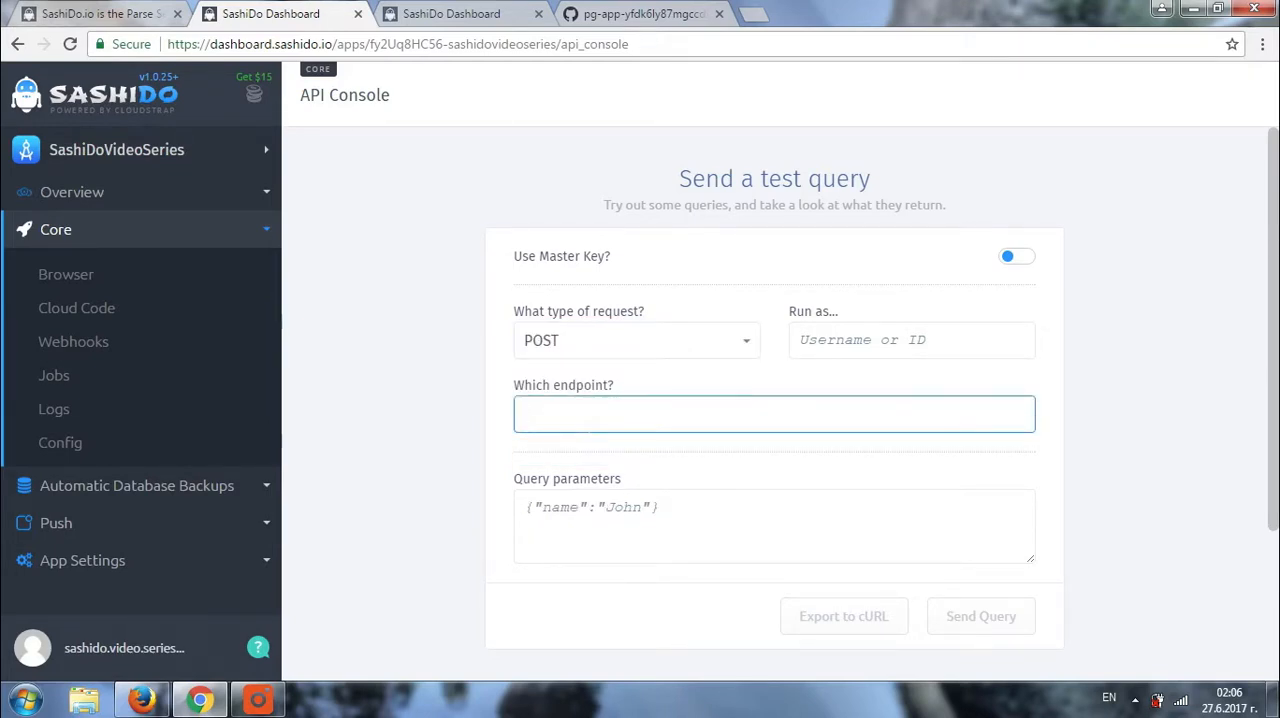
pyautogui.write('fn')
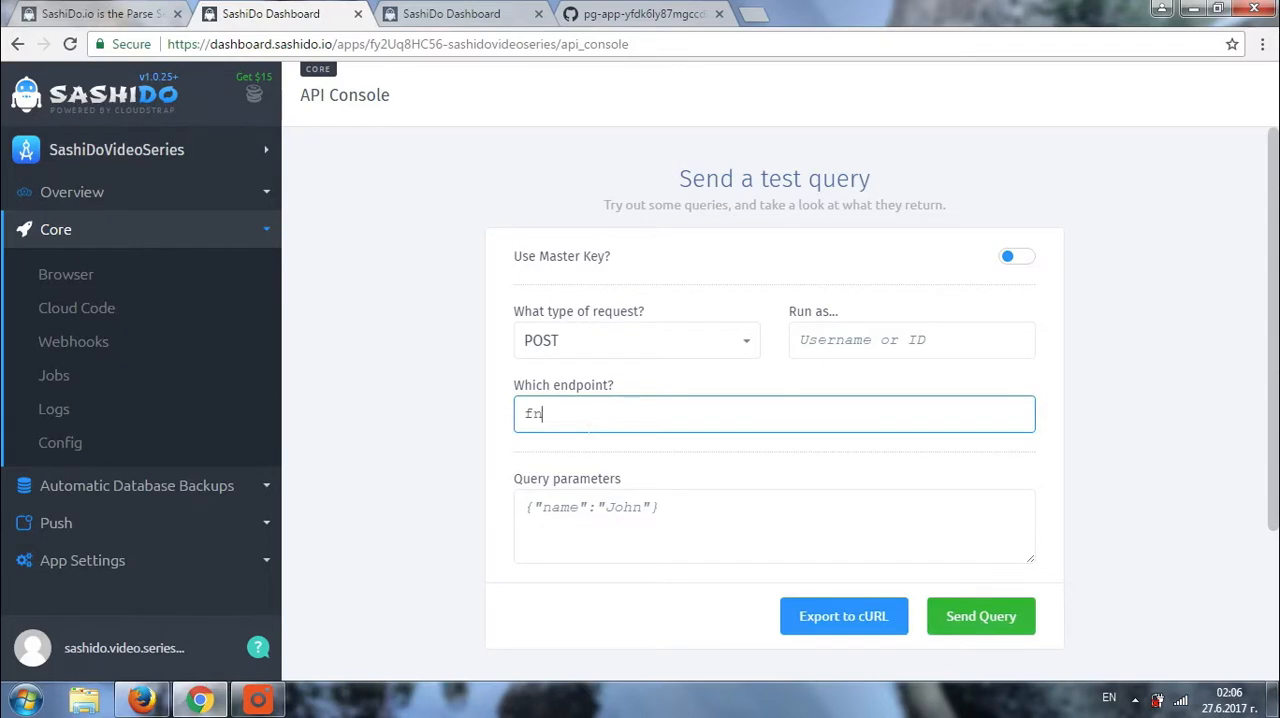
pyautogui.write('u')
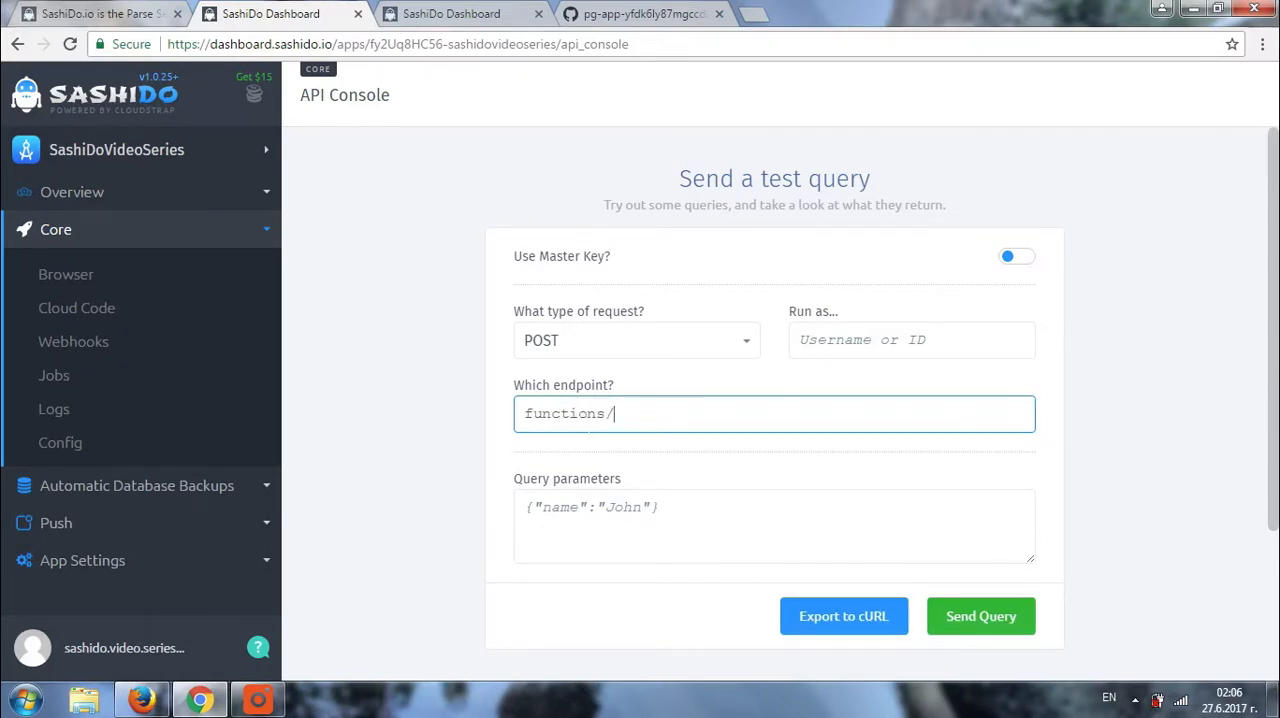
pyautogui.write('hello')
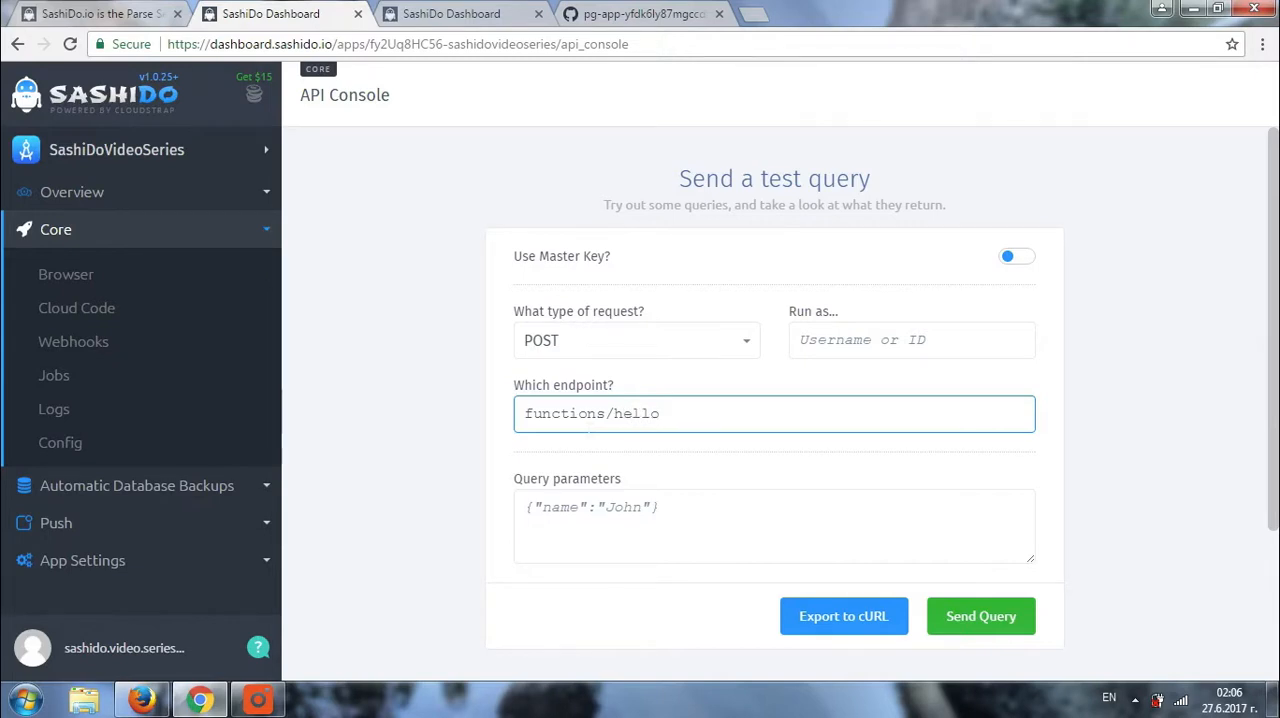
pyautogui.moveTo(1140, 530)
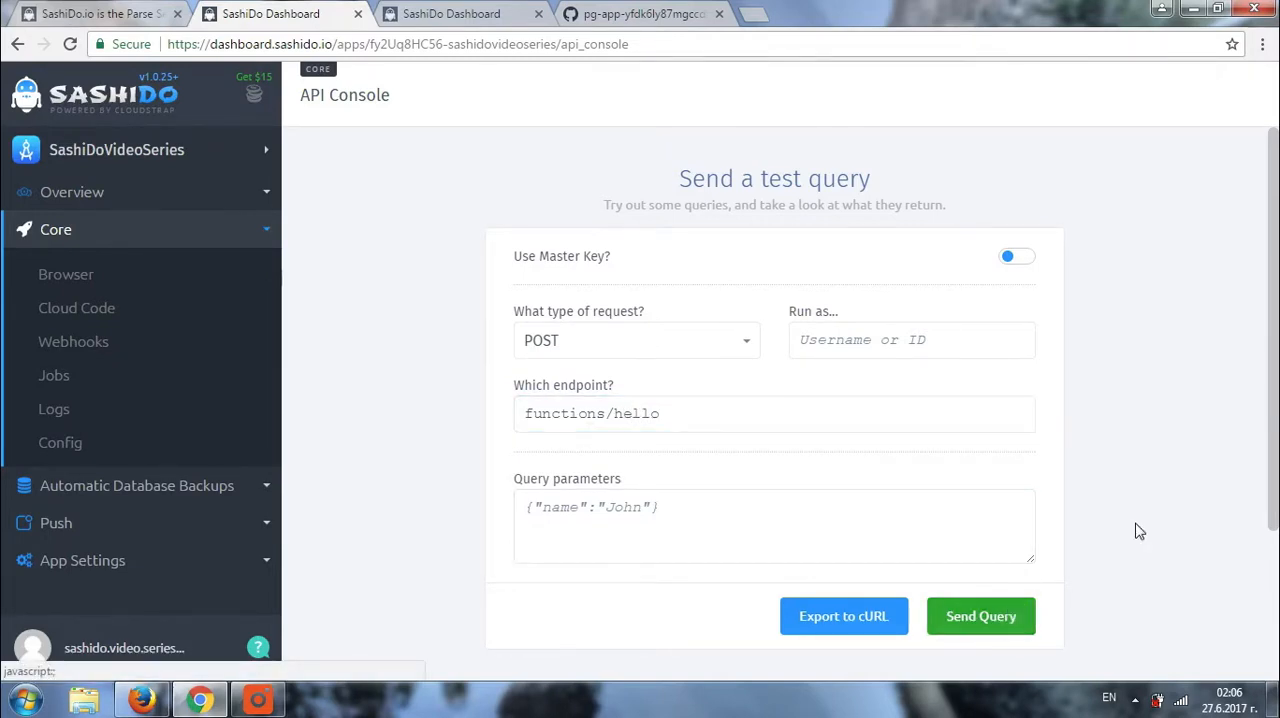
pyautogui.click(980, 616)
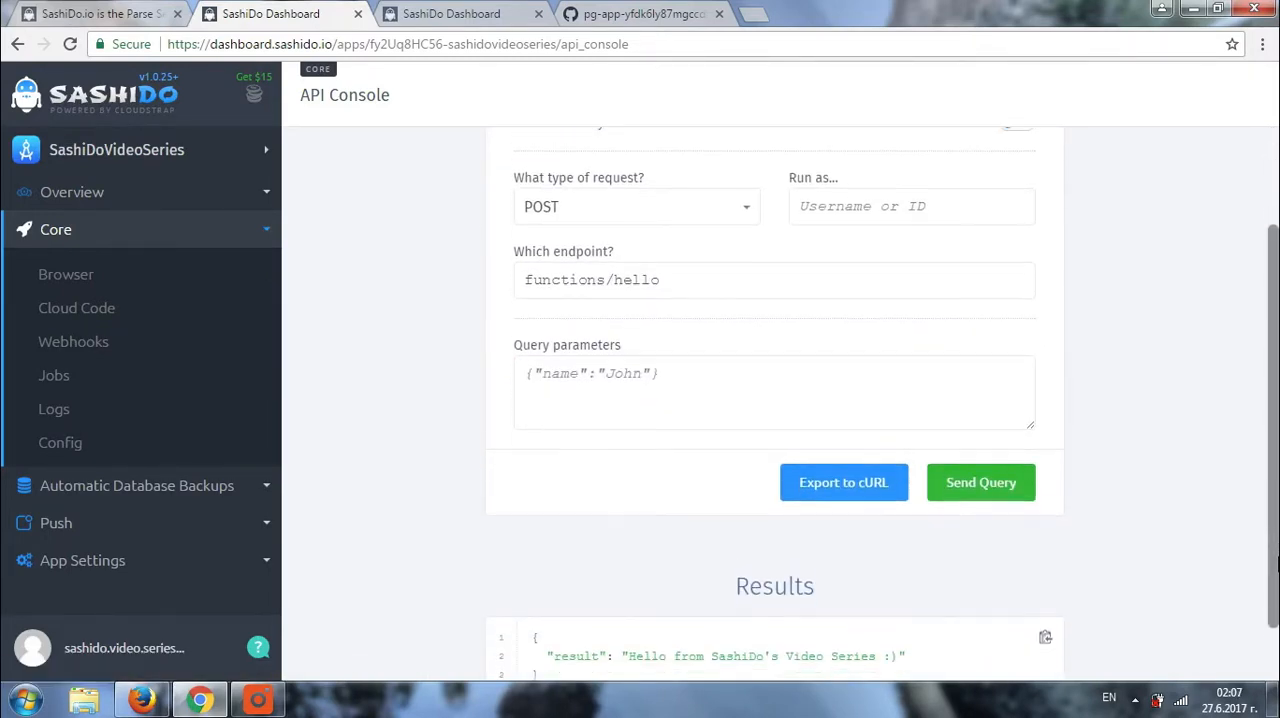
pyautogui.scroll(-3)
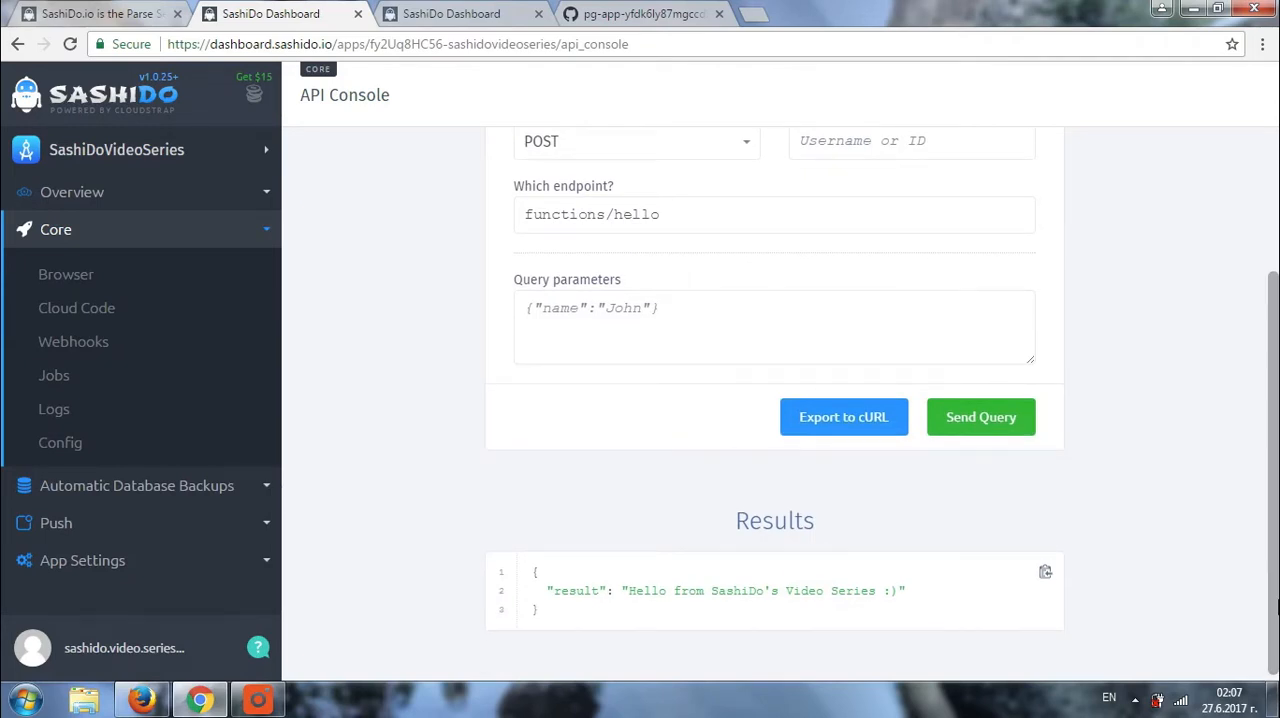